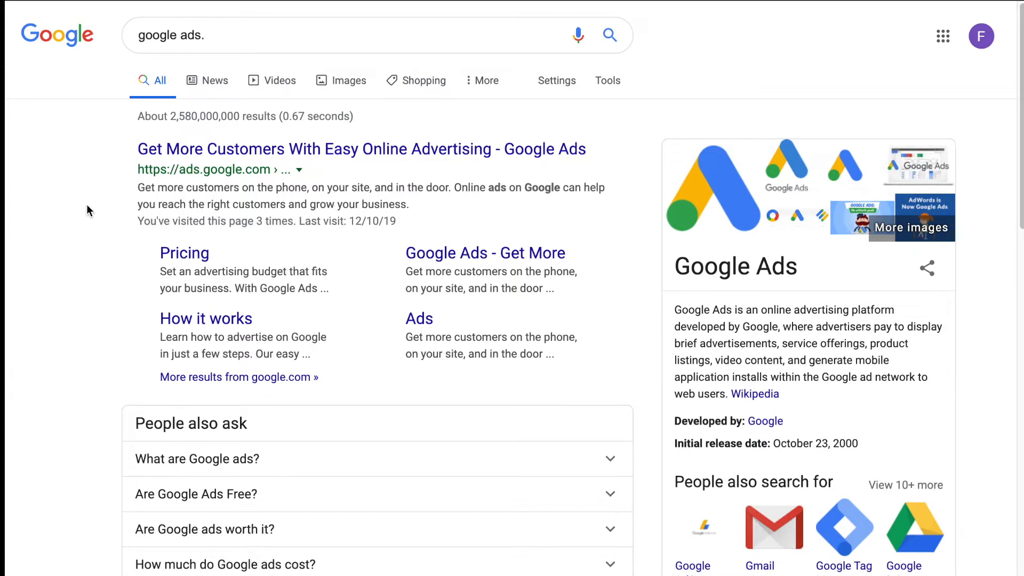
mouse_move(99, 254)
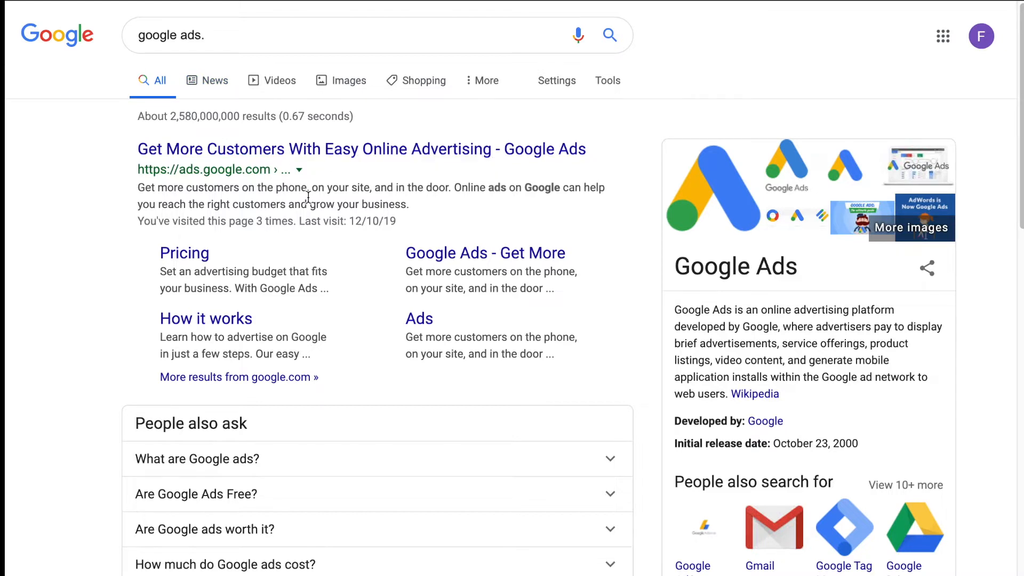
mouse_move(959, 21)
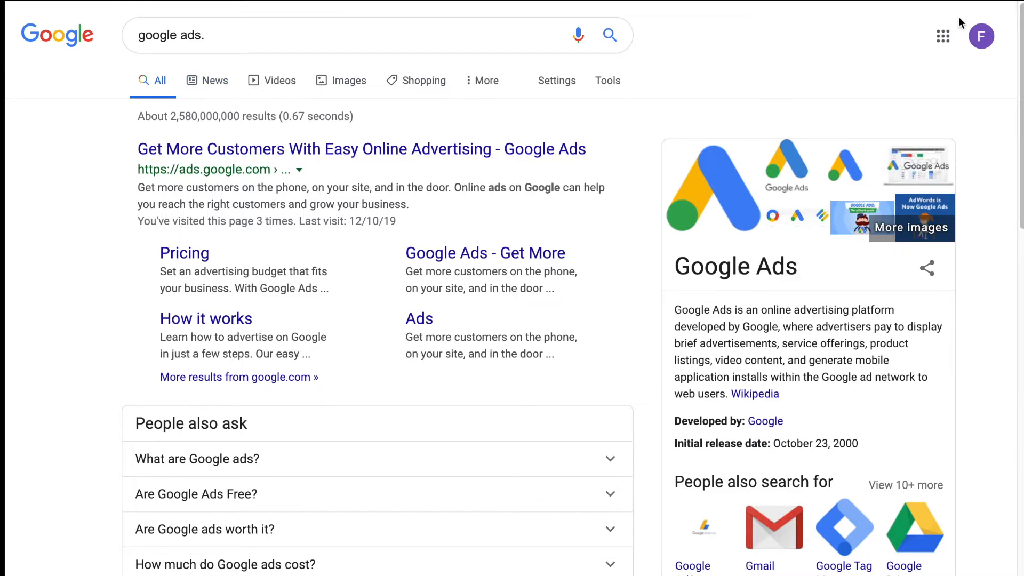
mouse_move(980, 35)
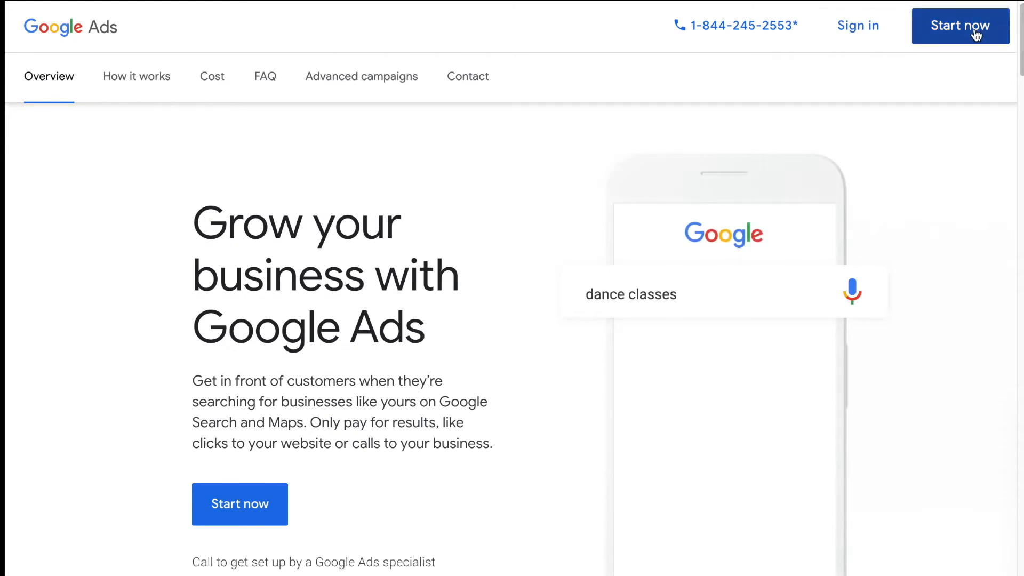
- Start the Google Ads sign-up and switch to Expert Mode
left_click(960, 26)
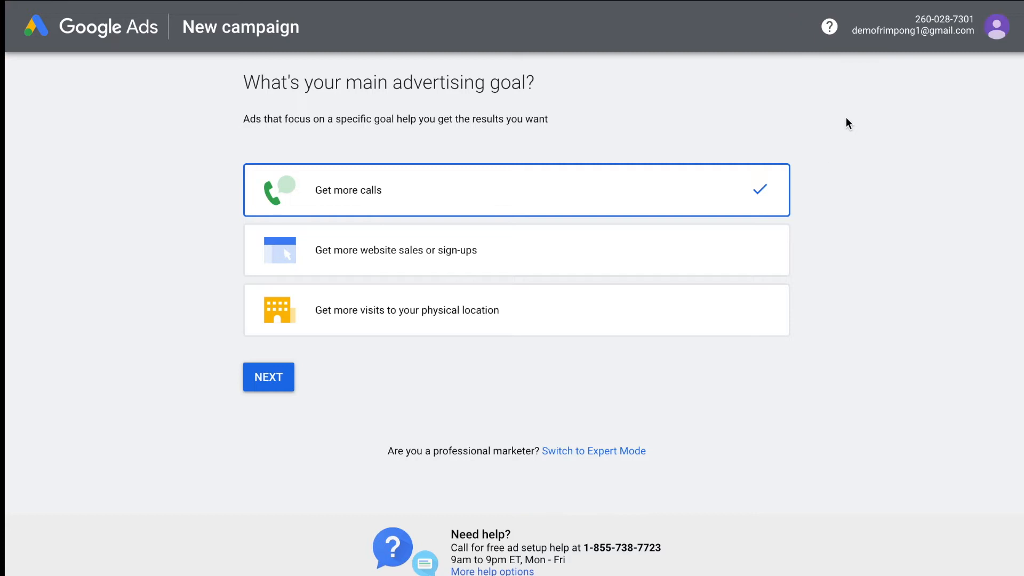
mouse_move(275, 233)
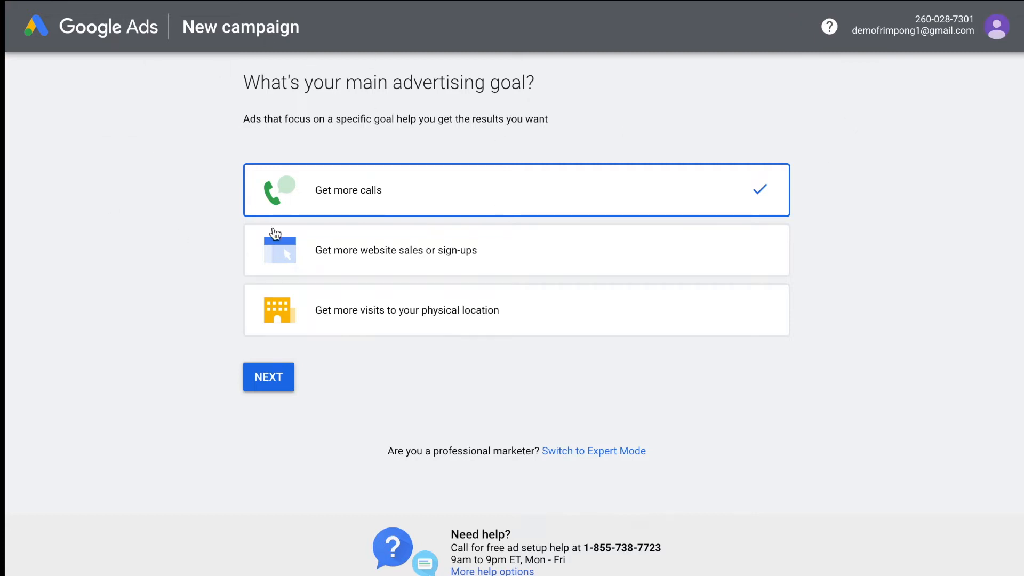
mouse_move(299, 283)
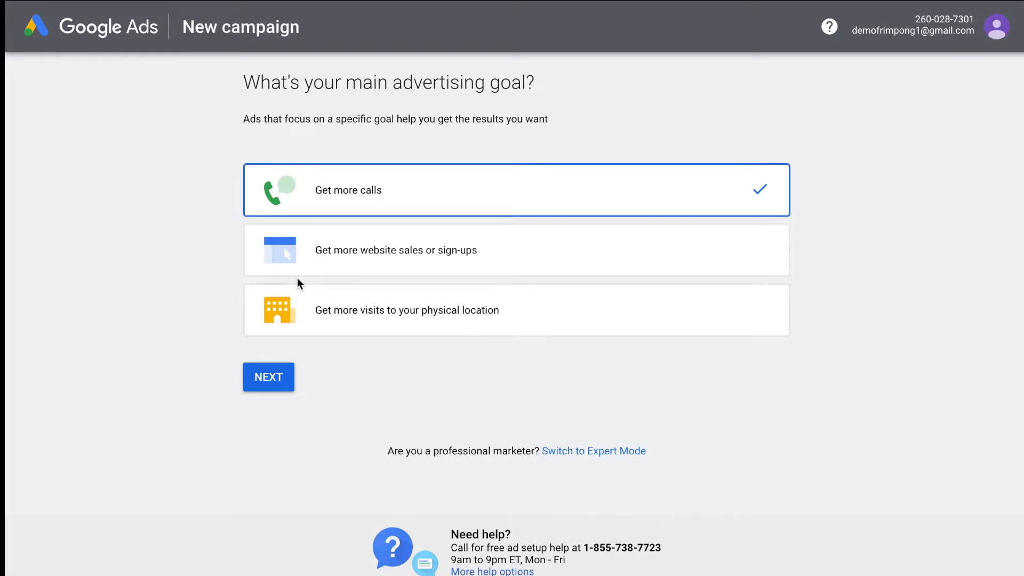
mouse_move(449, 210)
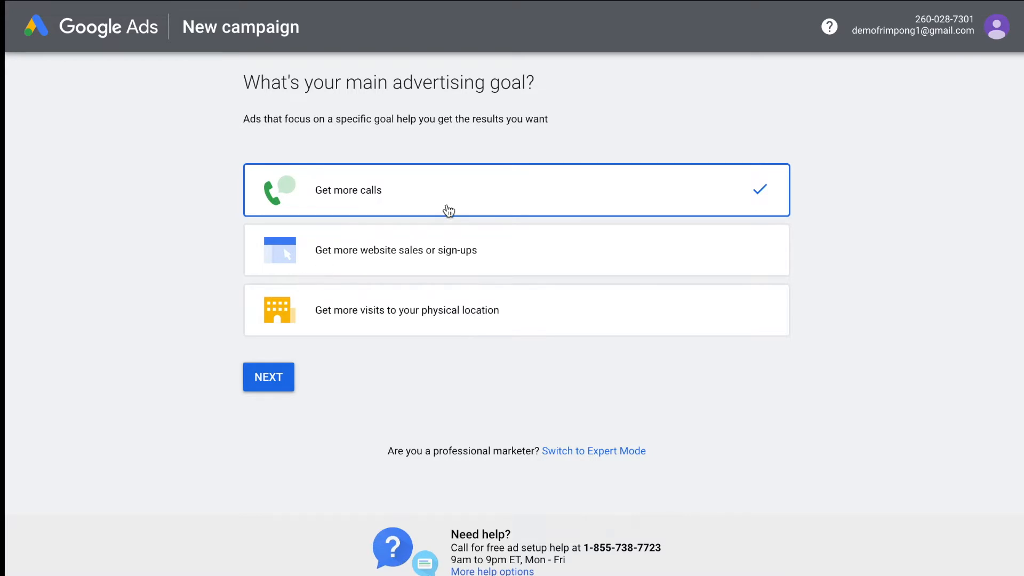
mouse_move(182, 213)
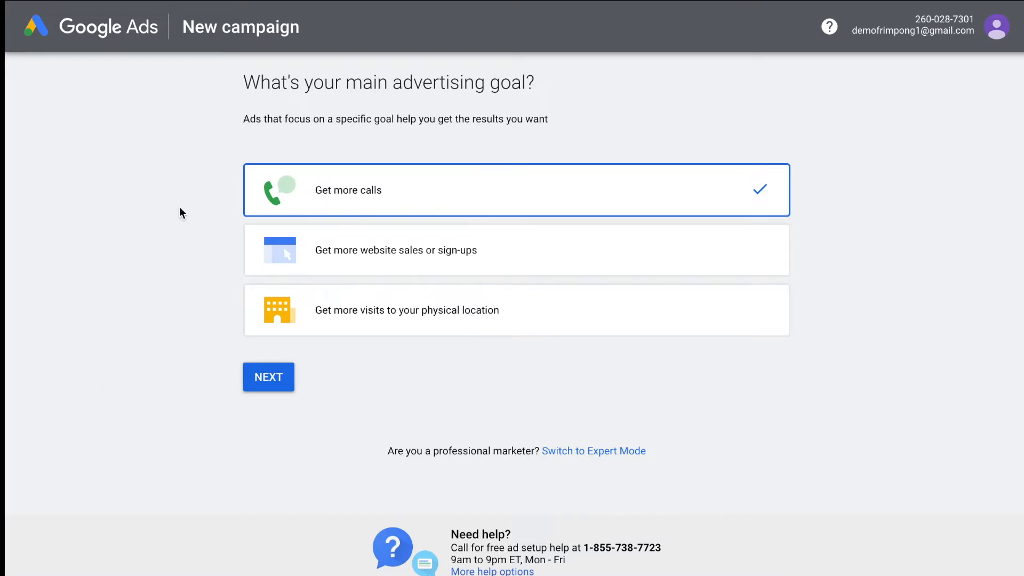
mouse_move(608, 455)
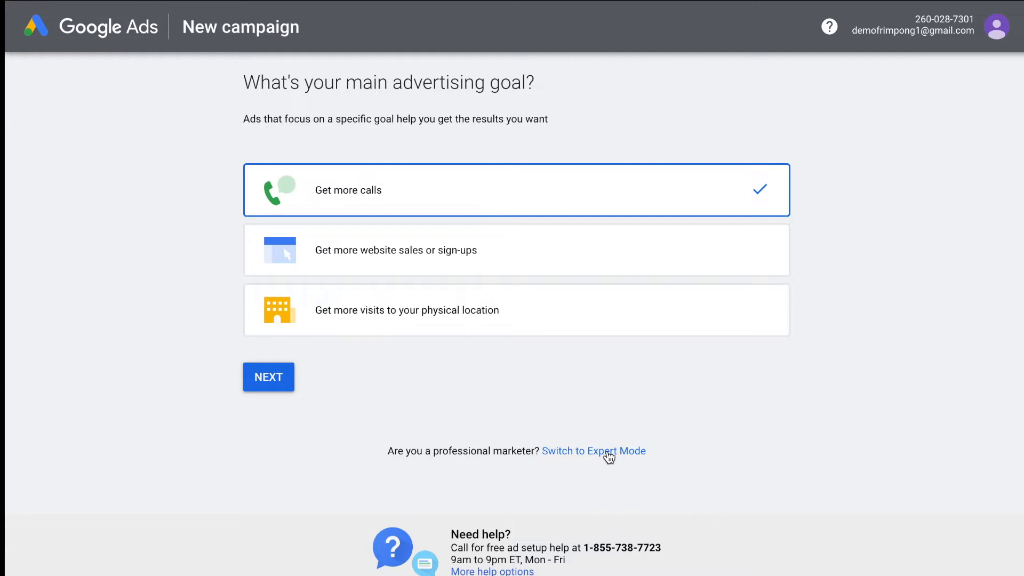
mouse_move(593, 457)
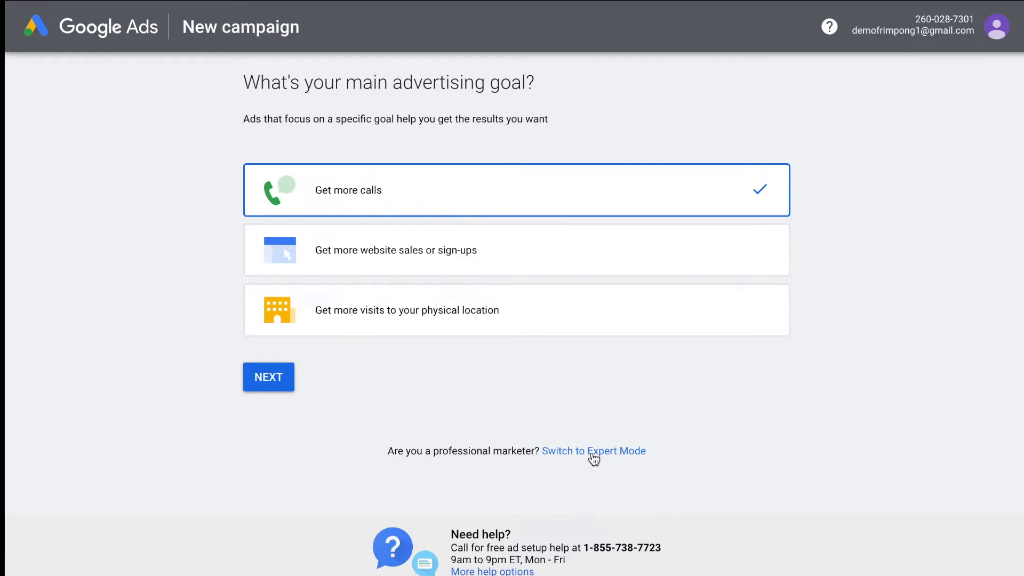
left_click(594, 451)
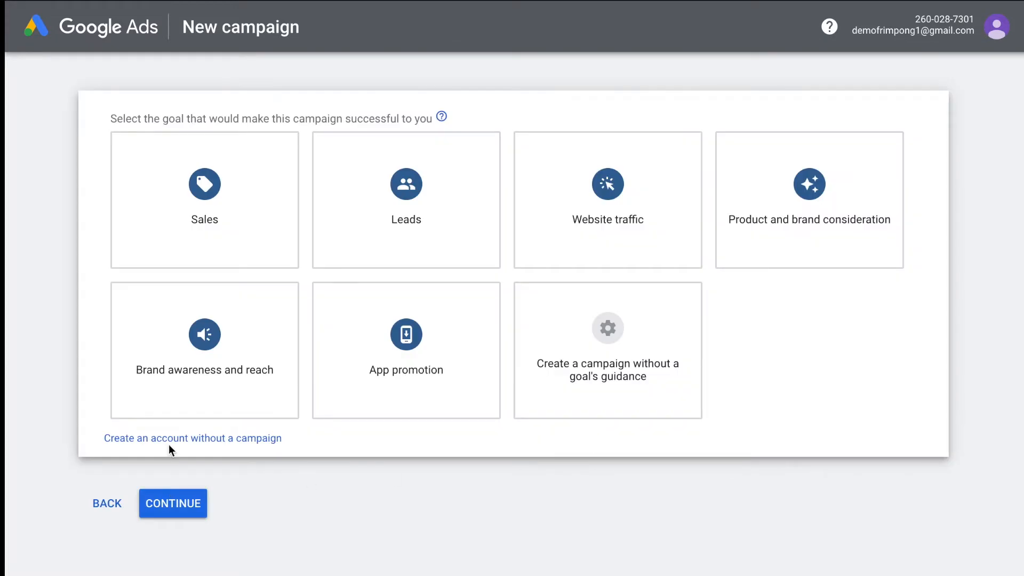
- Create the account without a campaign, submit business information, and explore the account
left_click(192, 438)
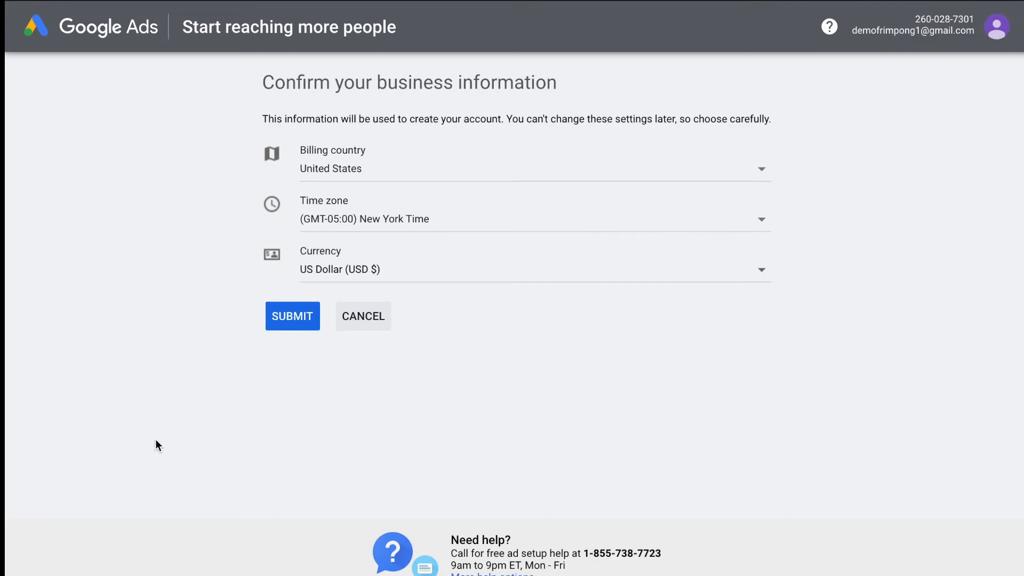
mouse_move(329, 233)
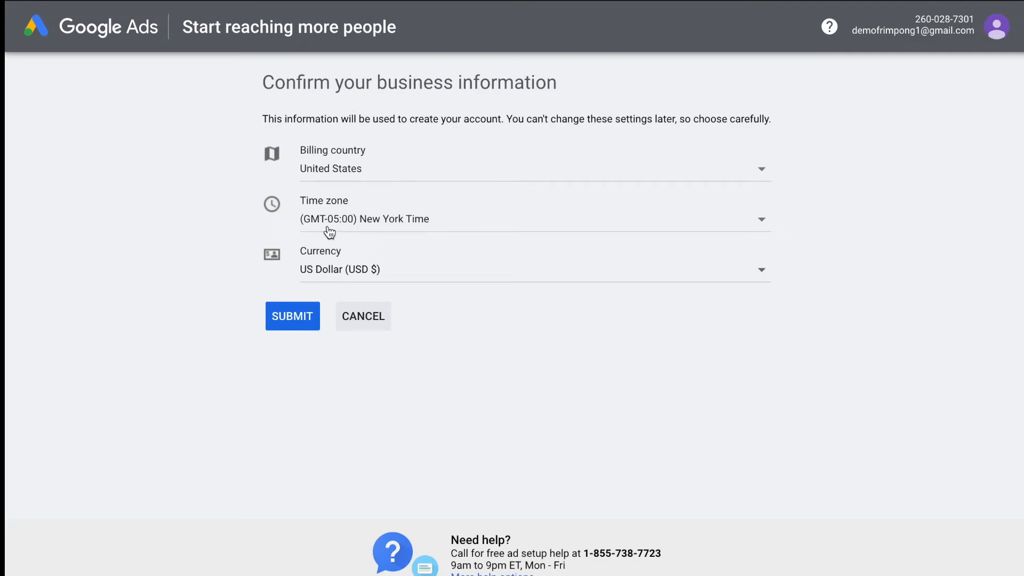
left_click(291, 316)
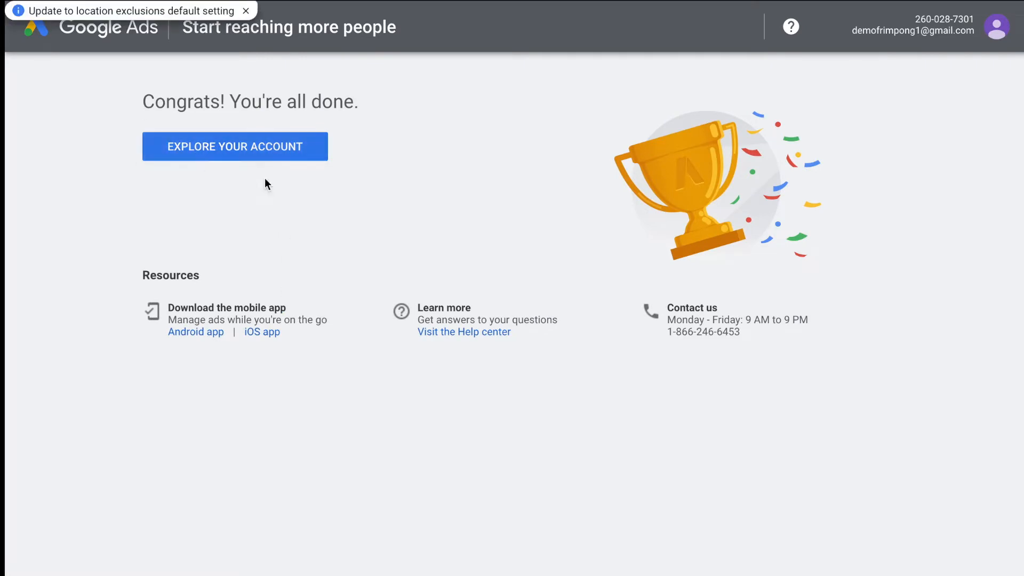
left_click(235, 146)
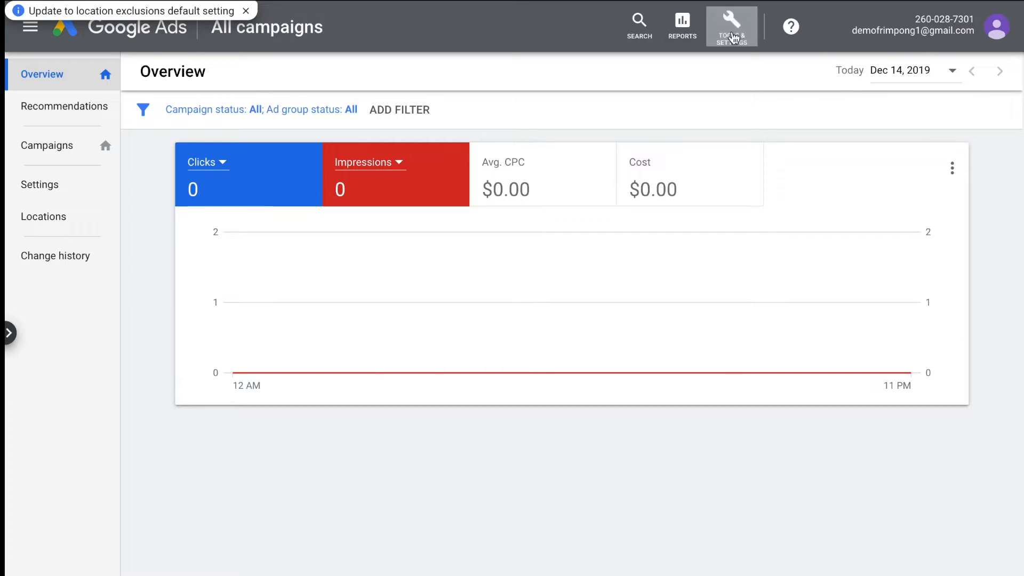
- Go to Billing settings and review the new Payments Setup page
left_click(731, 25)
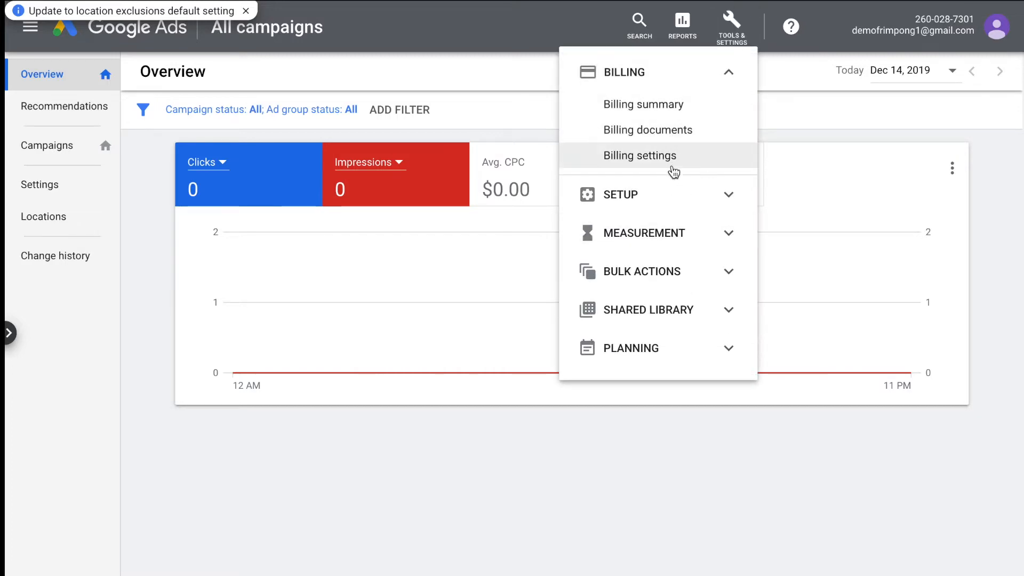
left_click(640, 155)
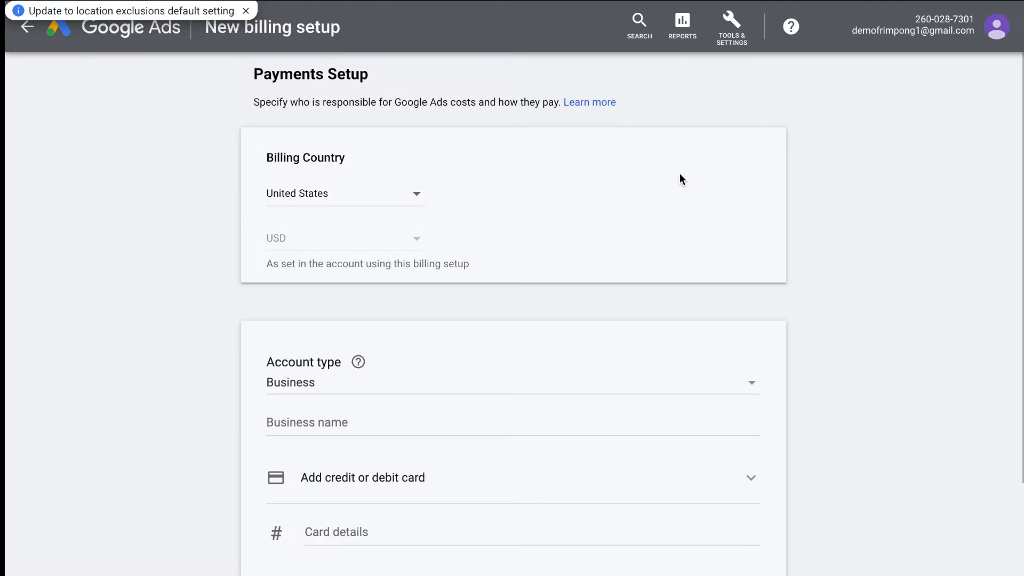
scroll("down", 3)
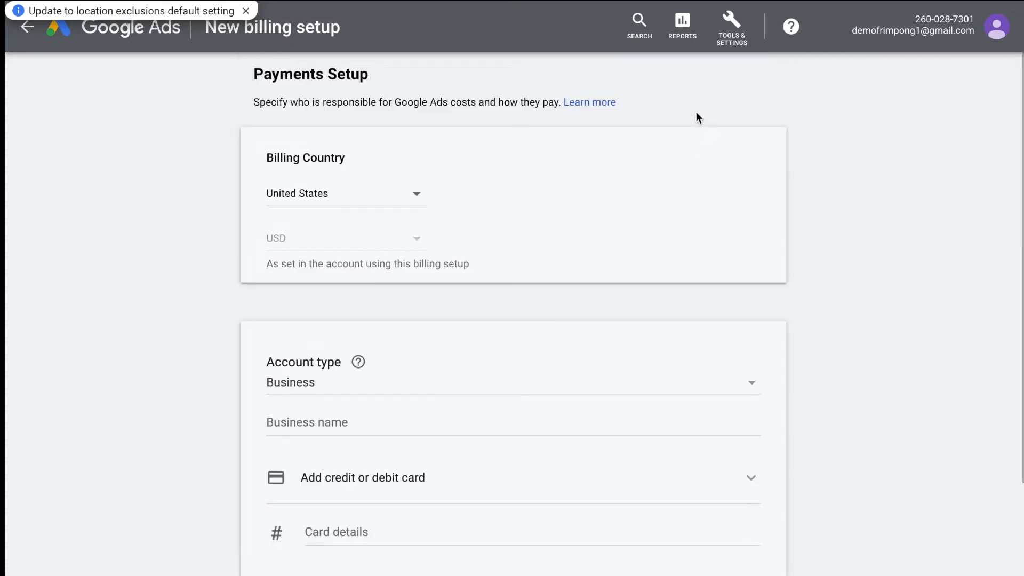
left_click(730, 26)
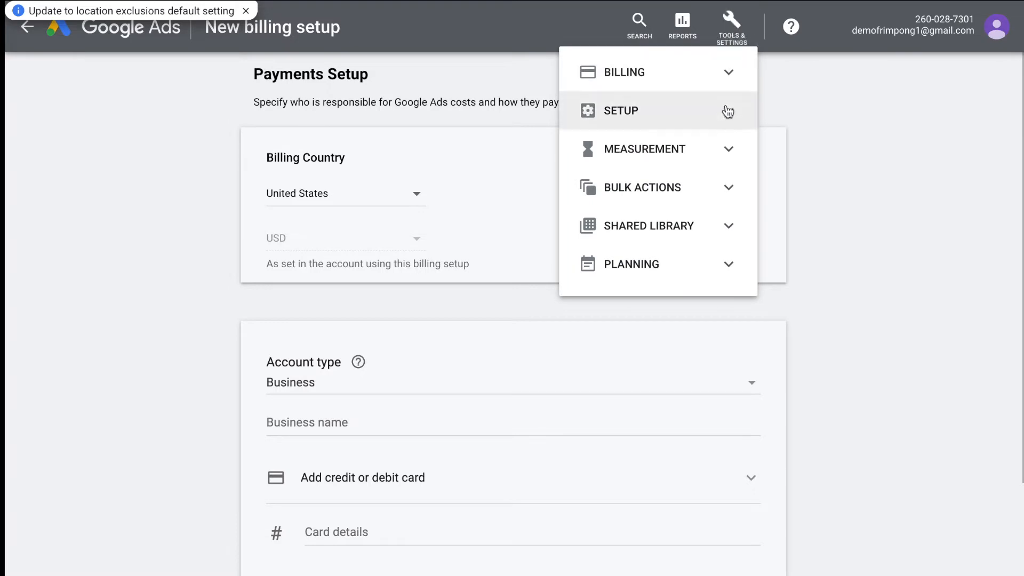
left_click(620, 110)
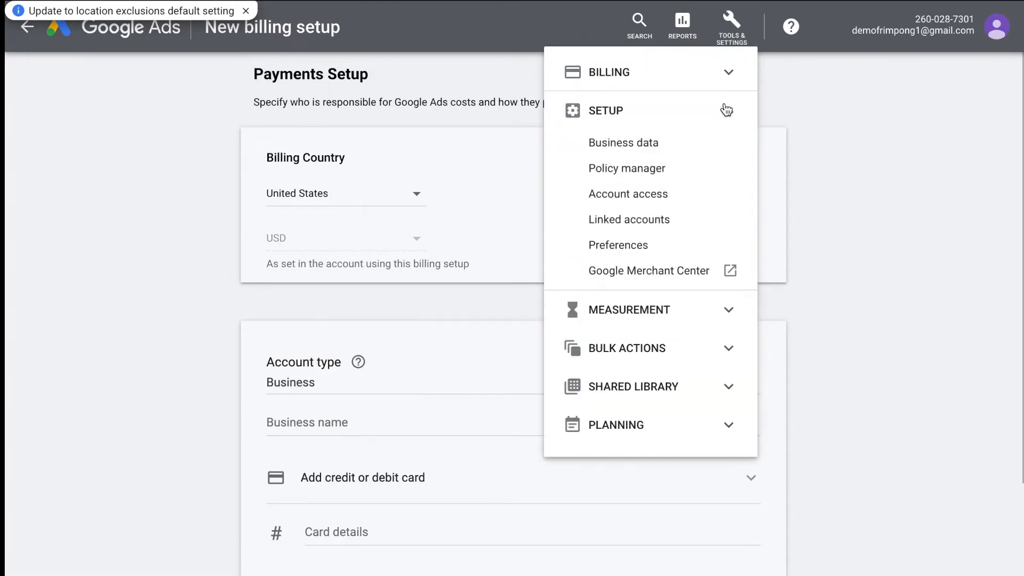
left_click(618, 245)
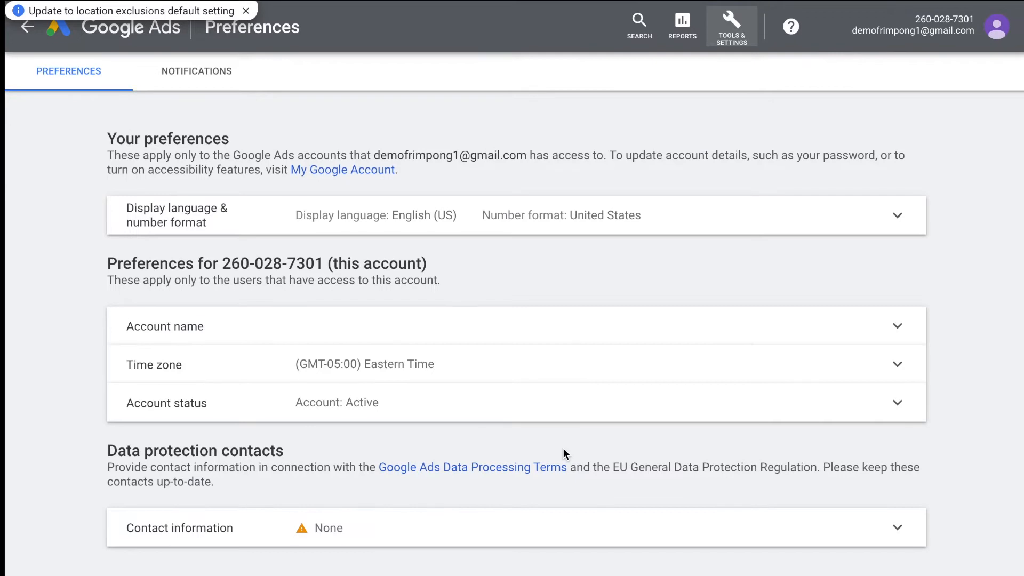
mouse_move(542, 410)
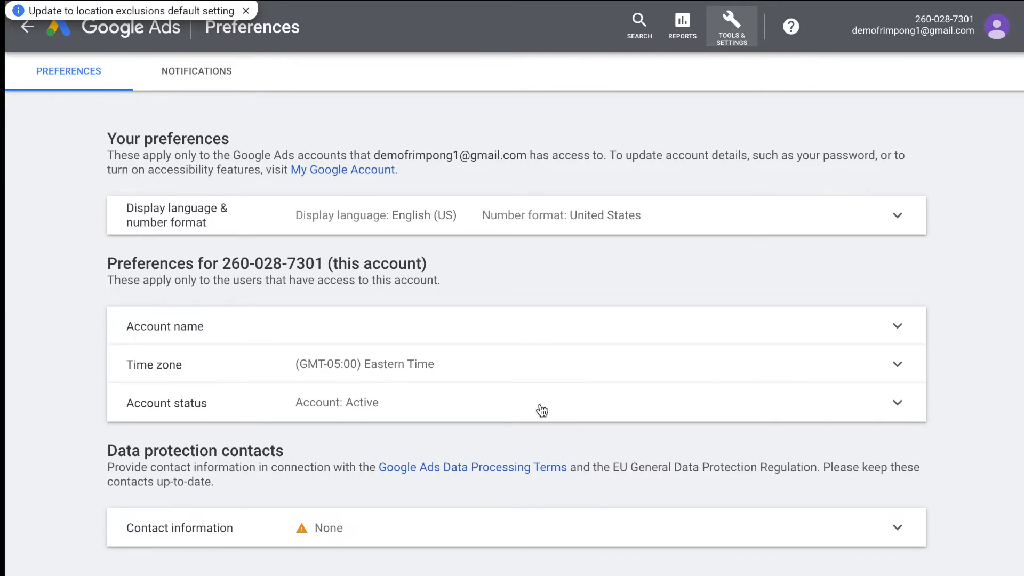
left_click(898, 527)
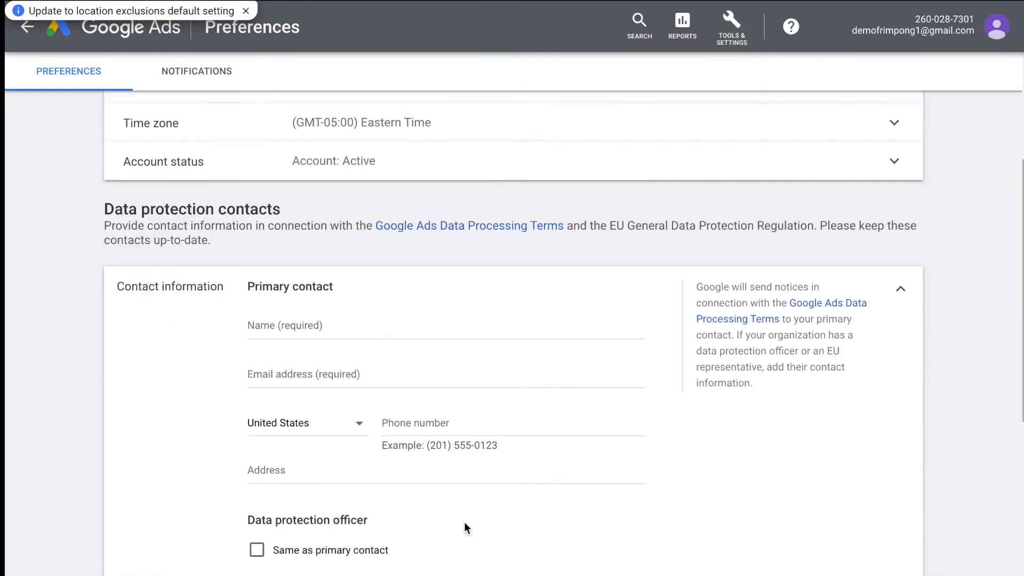
left_click(730, 25)
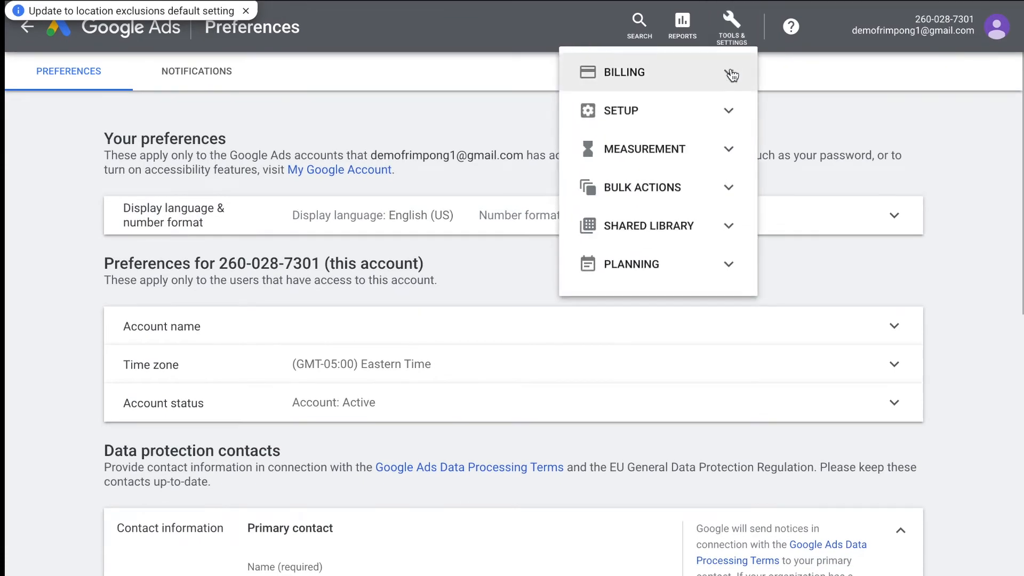
left_click(625, 72)
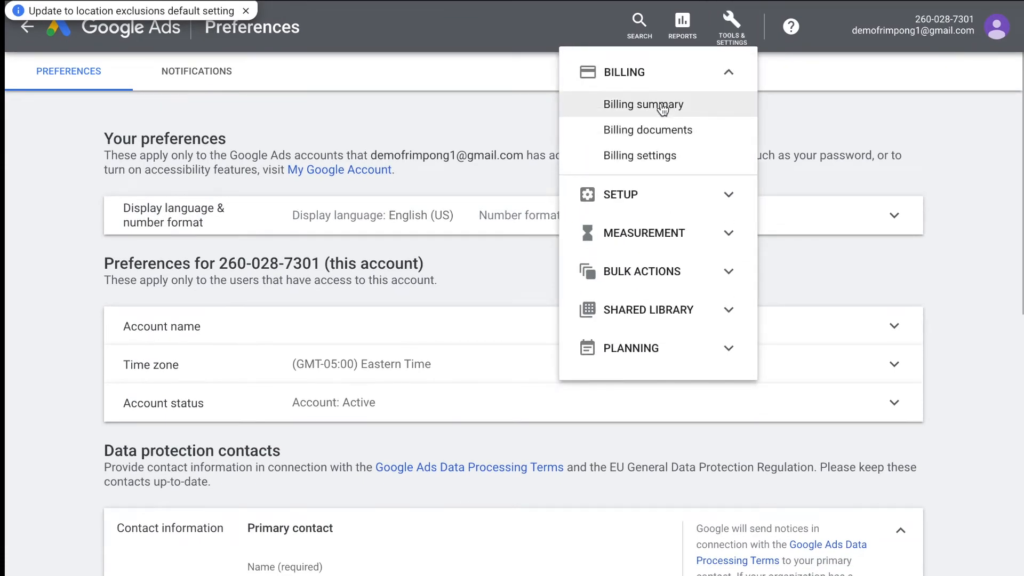
left_click(643, 104)
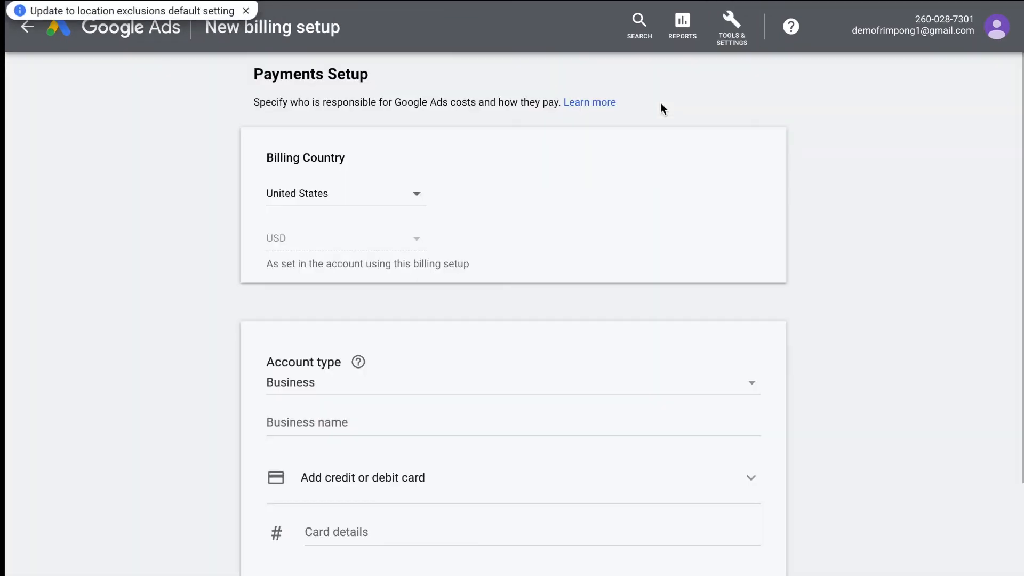
scroll("down", 3)
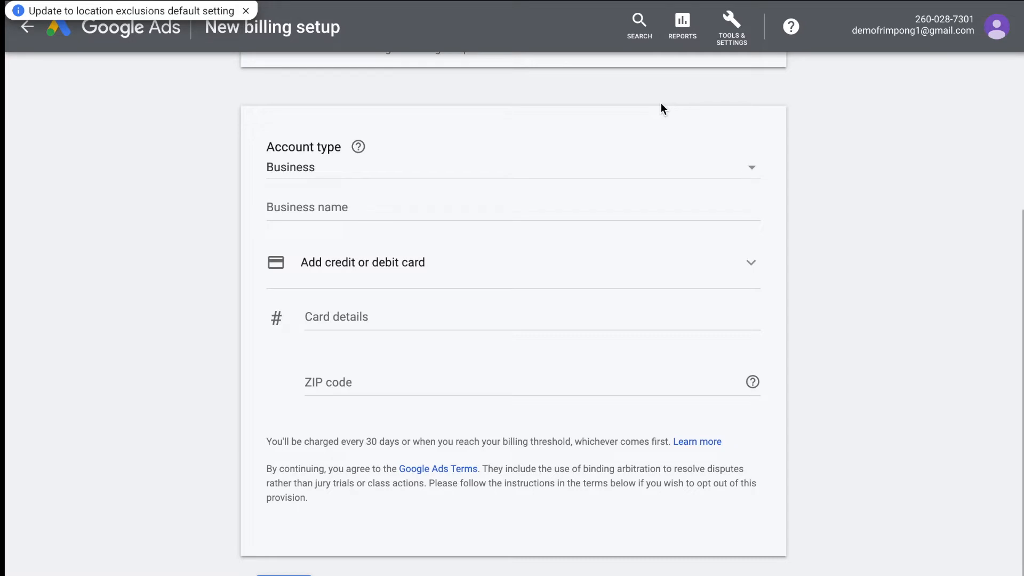
mouse_move(647, 62)
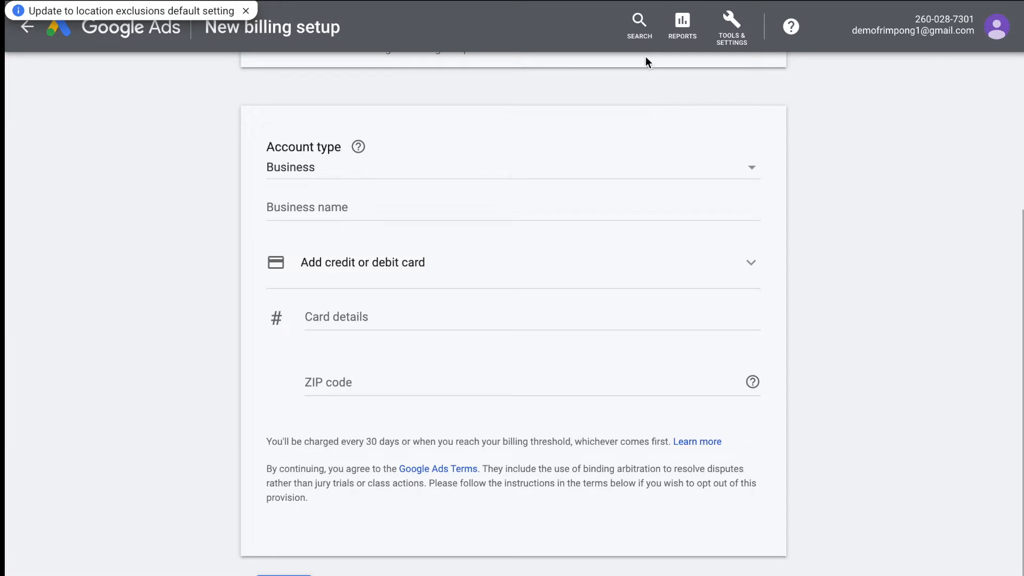
- Reopen Tools & Settings to list the Billing options again
left_click(730, 26)
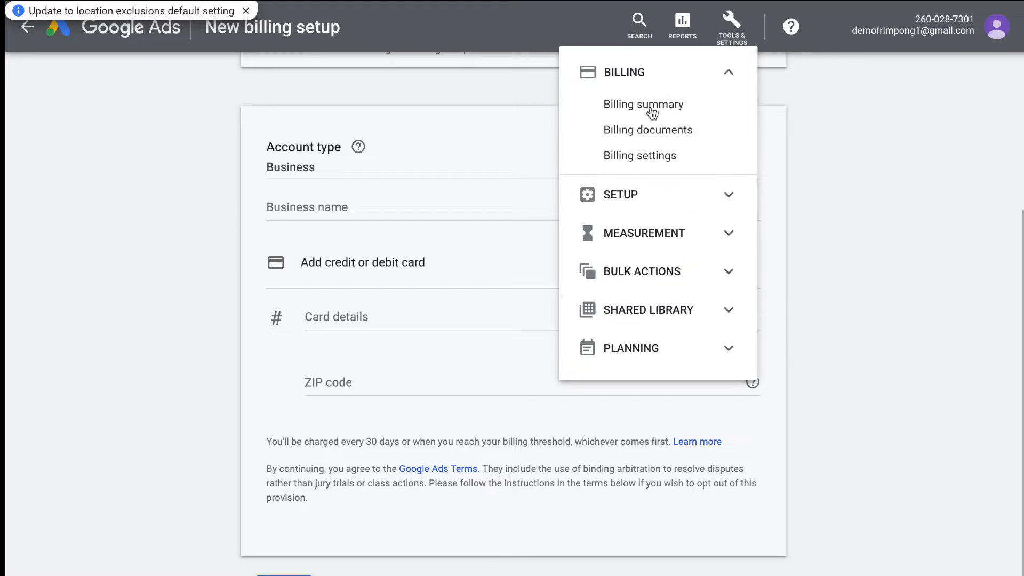
mouse_move(640, 155)
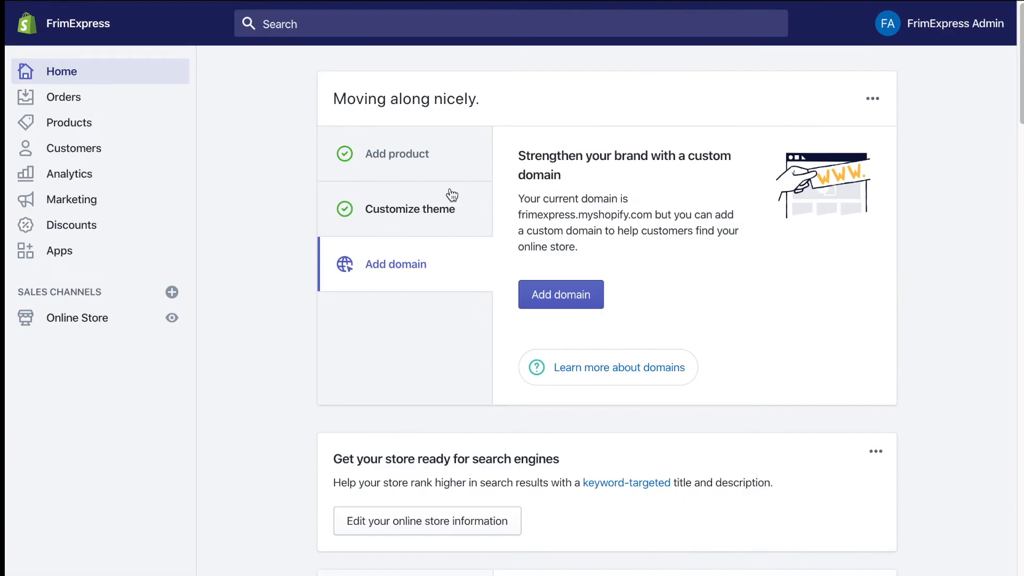
mouse_move(172, 317)
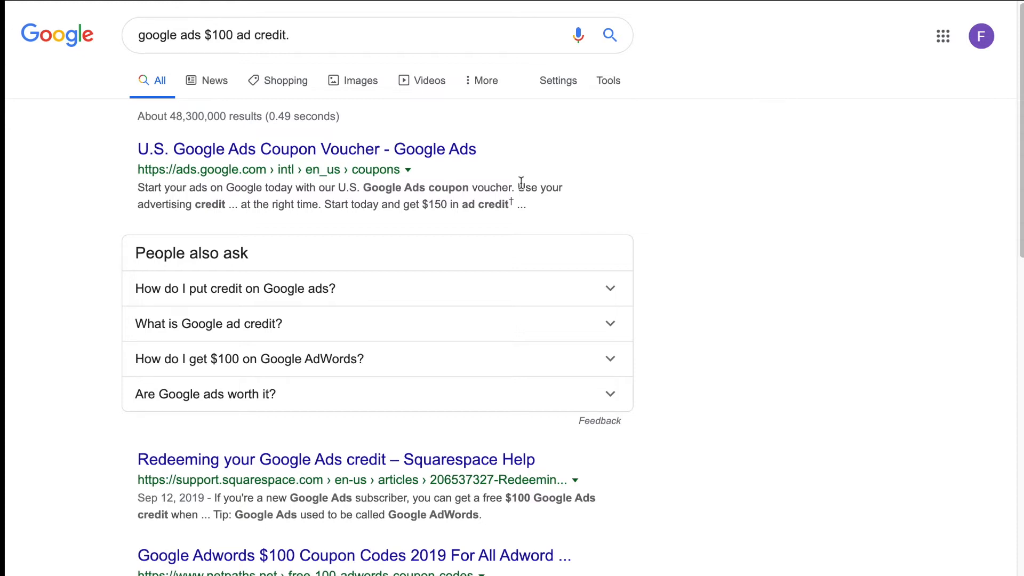
- Open the 'U.S. Google Ads Coupon Voucher - Google Ads' search result
left_click(306, 149)
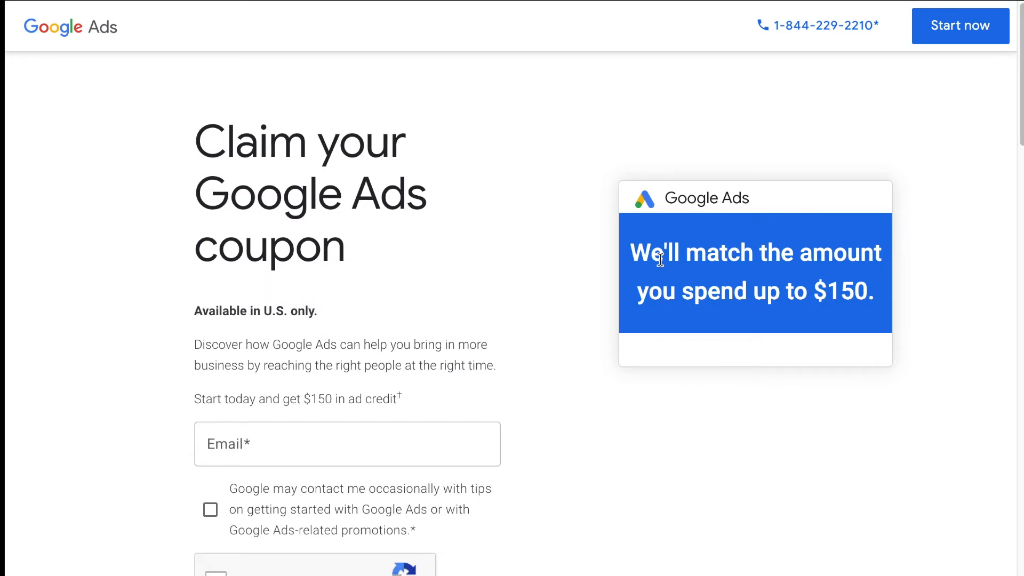
scroll("down", 3)
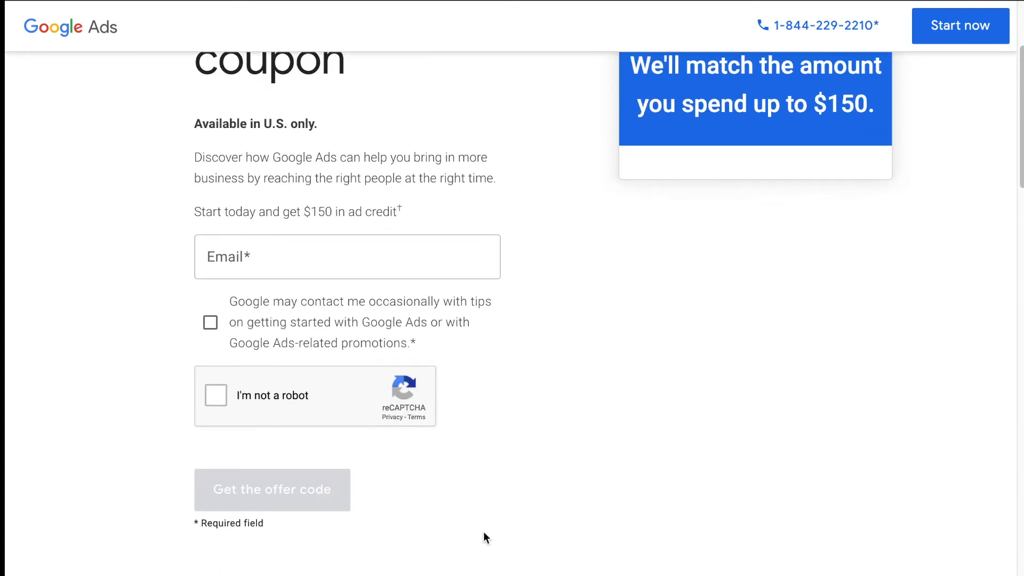
scroll("down", 3)
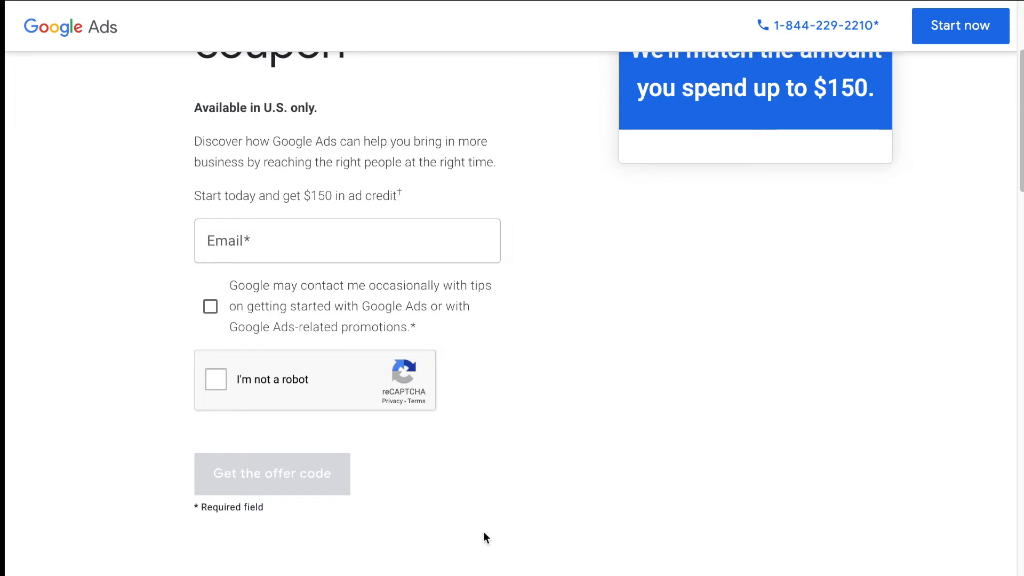
mouse_move(352, 306)
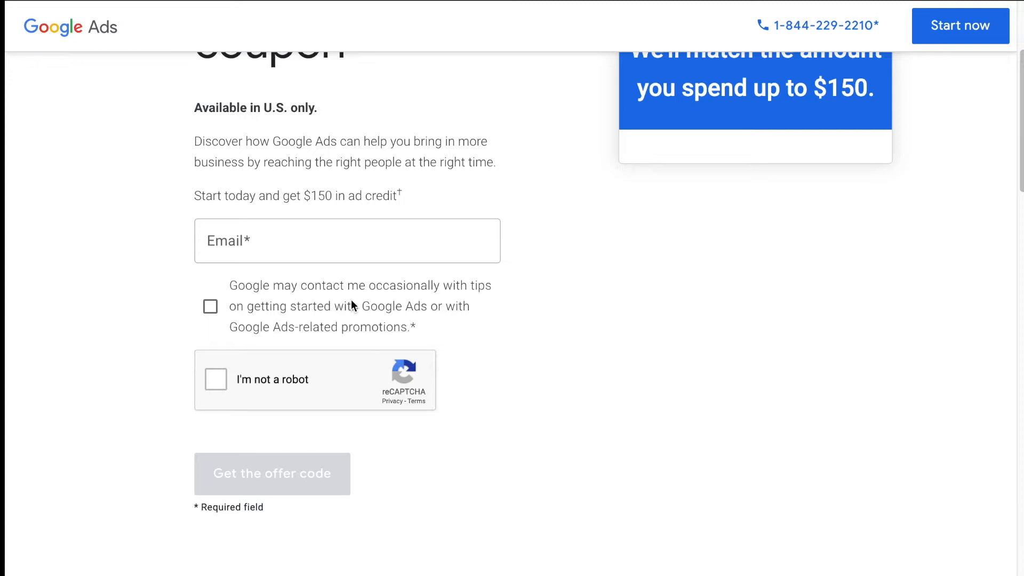
left_click(347, 241)
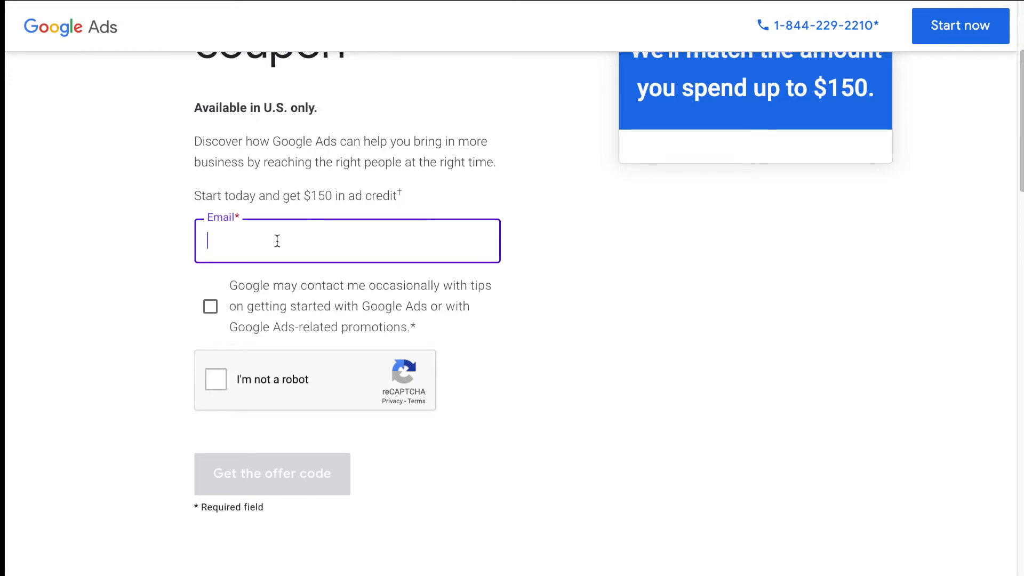
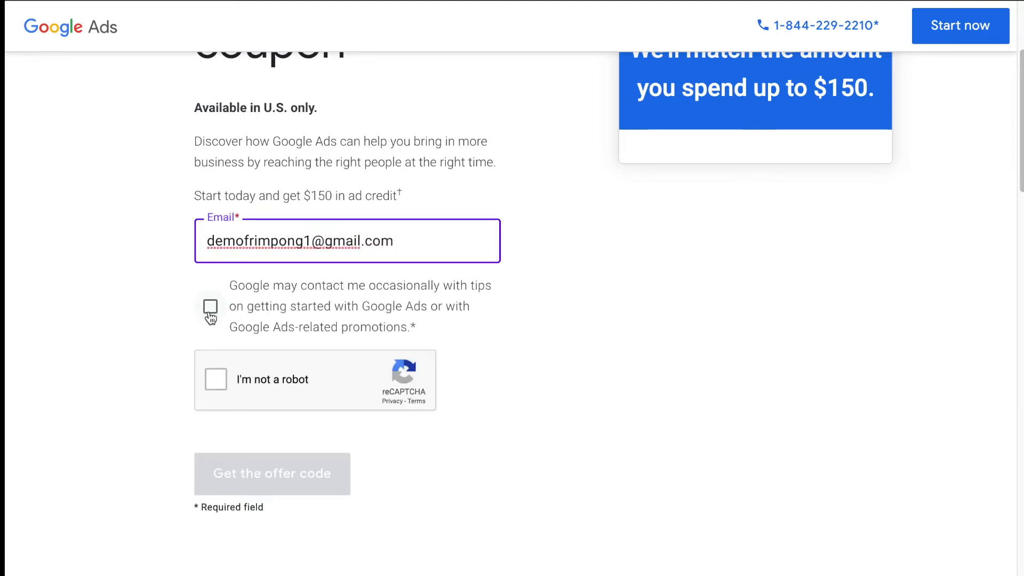
left_click(210, 307)
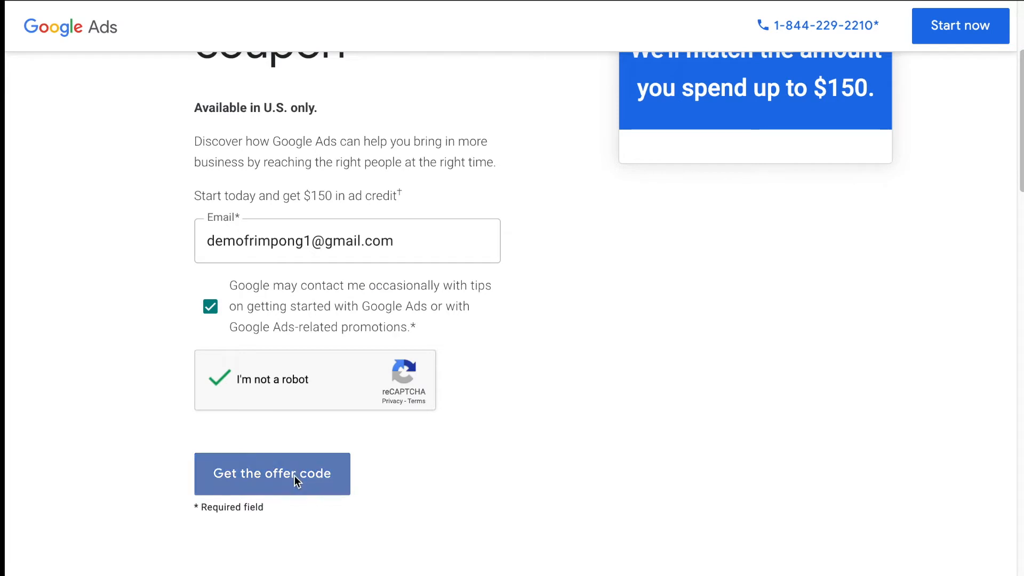
left_click(272, 474)
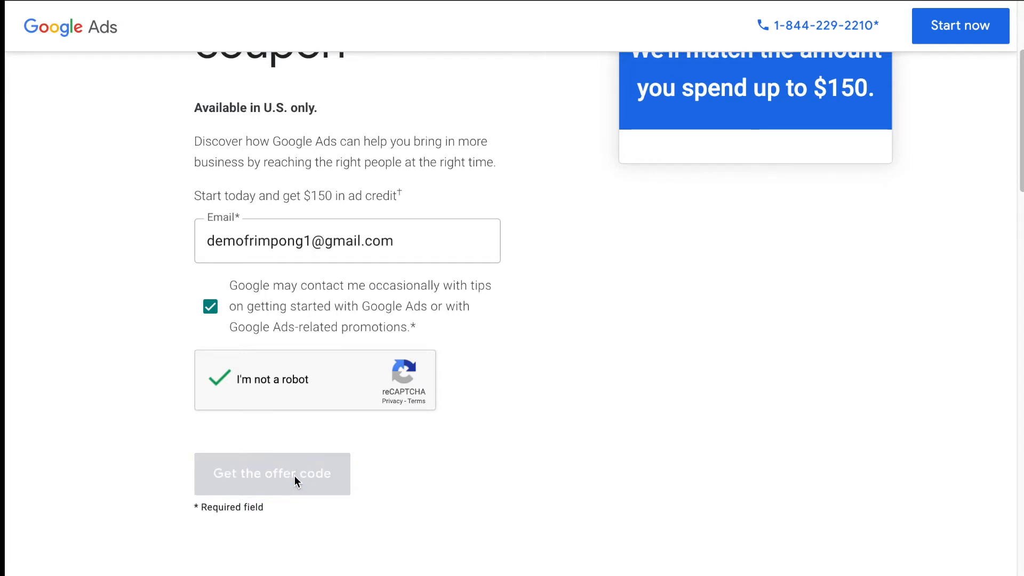
left_click(272, 473)
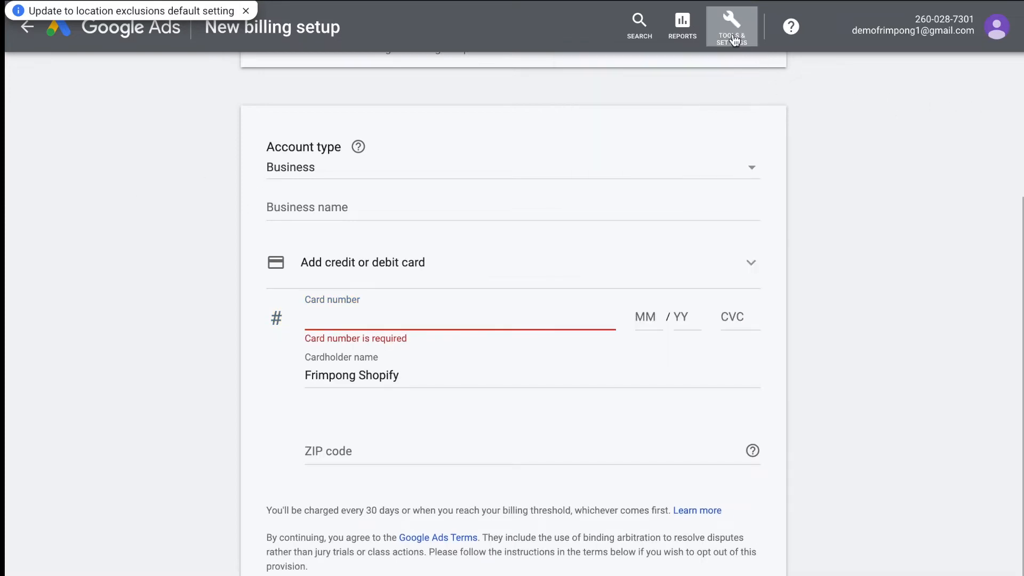
- Start a new website conversion action in the Purchase category
left_click(730, 26)
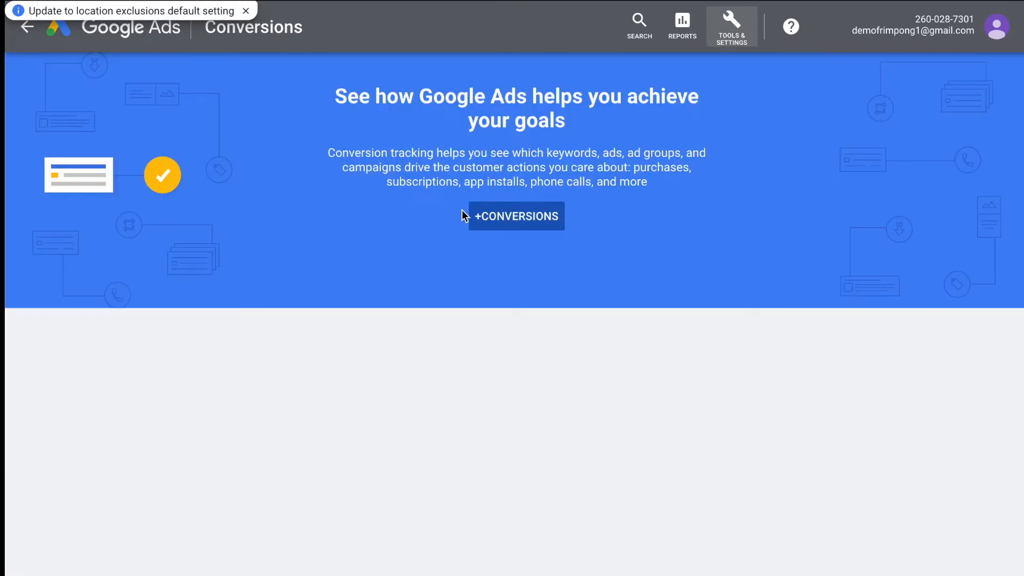
left_click(516, 216)
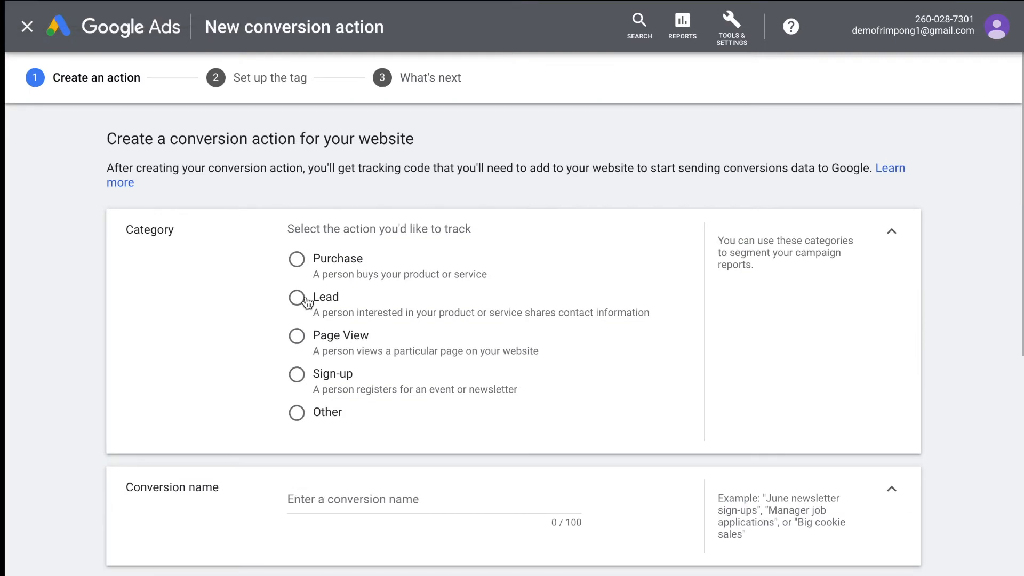
left_click(296, 258)
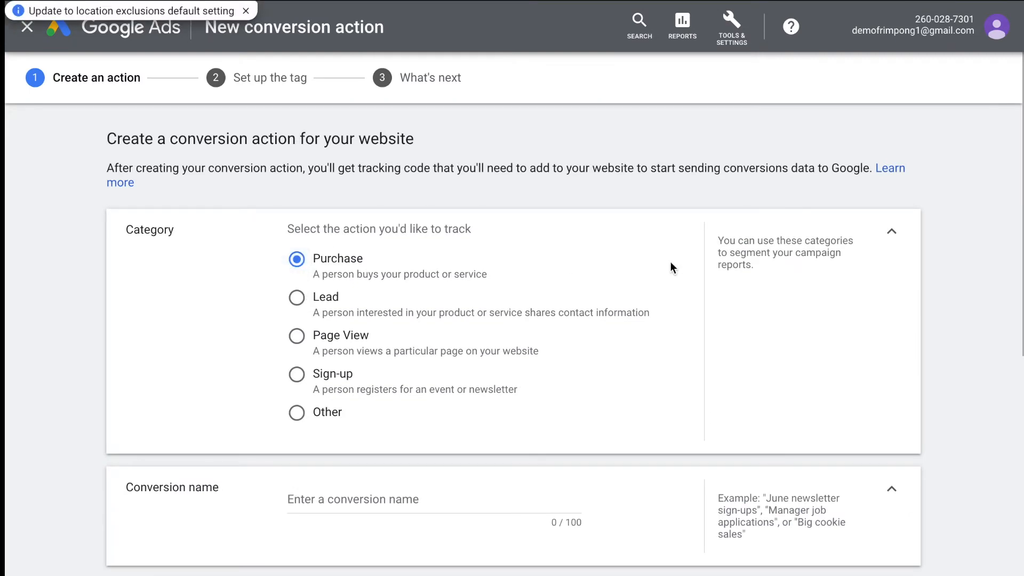
scroll("down", 3)
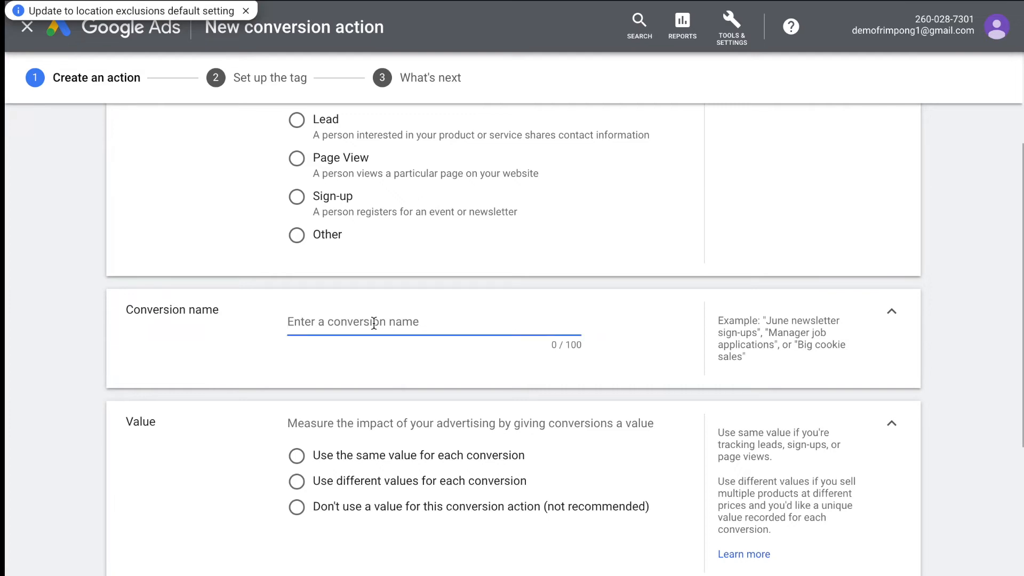
- Name the conversion action 'FrimExpress Purchases'
type("Shopify P")
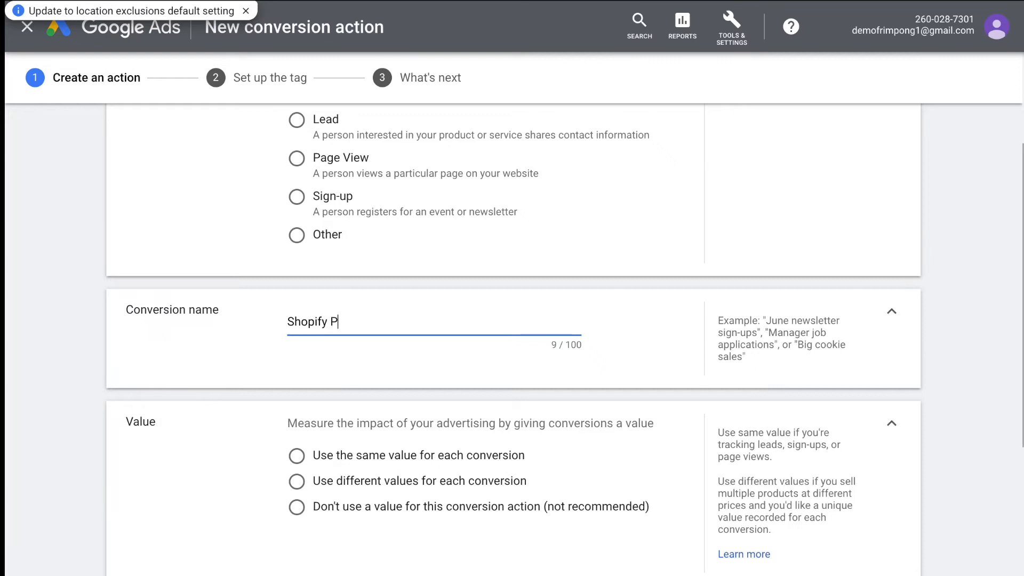
type("urchases")
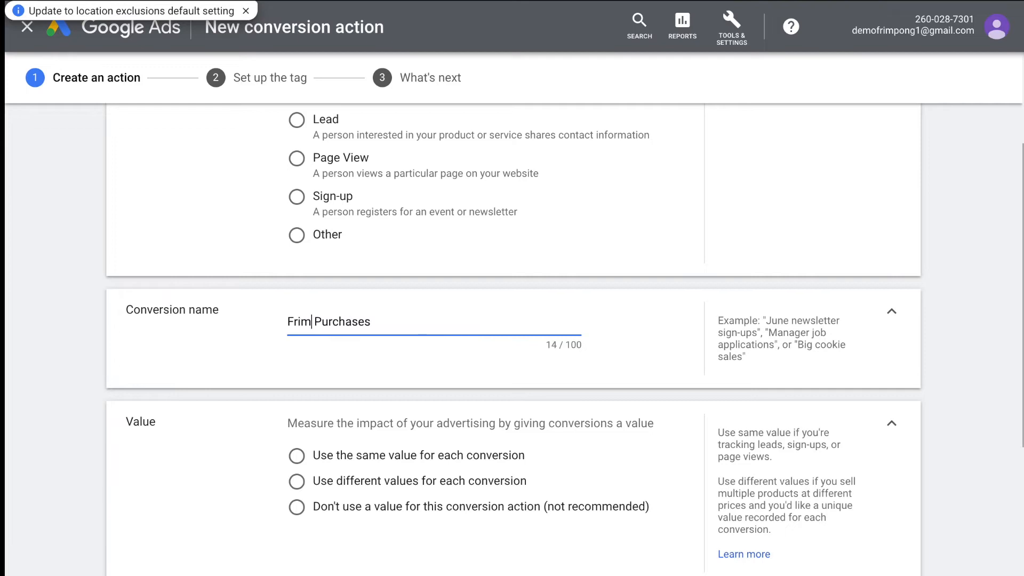
type("Express")
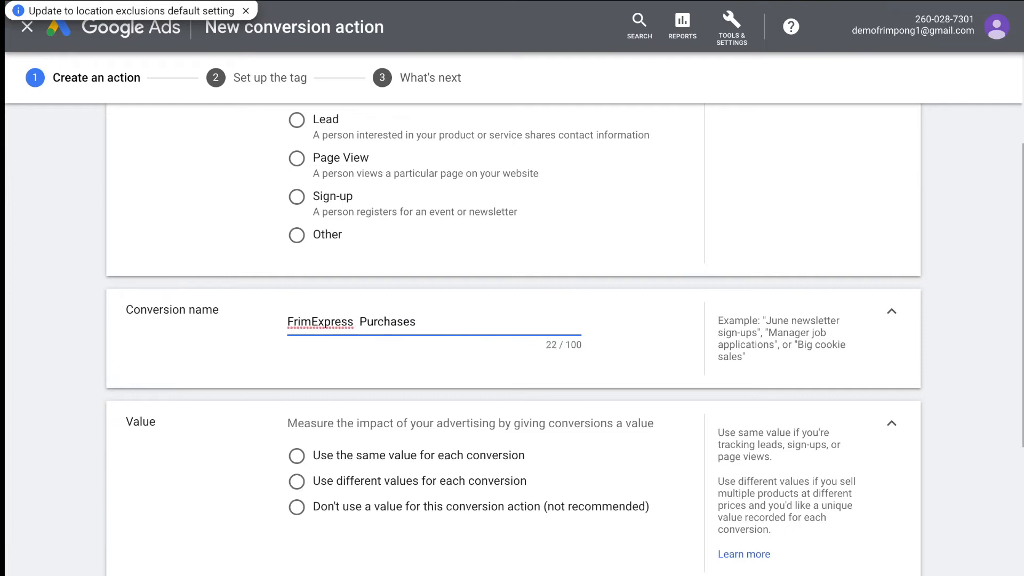
type("Manual")
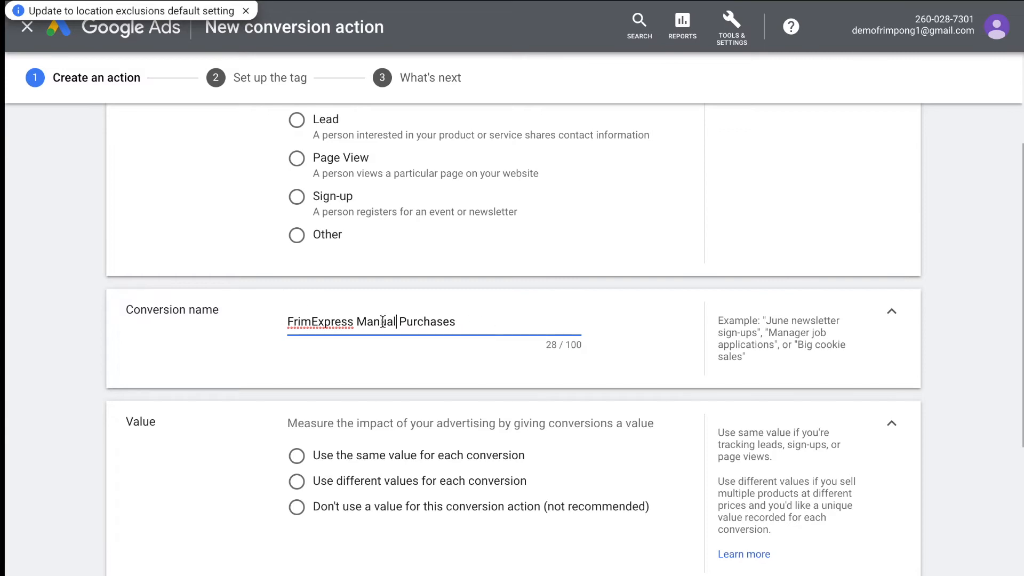
key("Backspace")
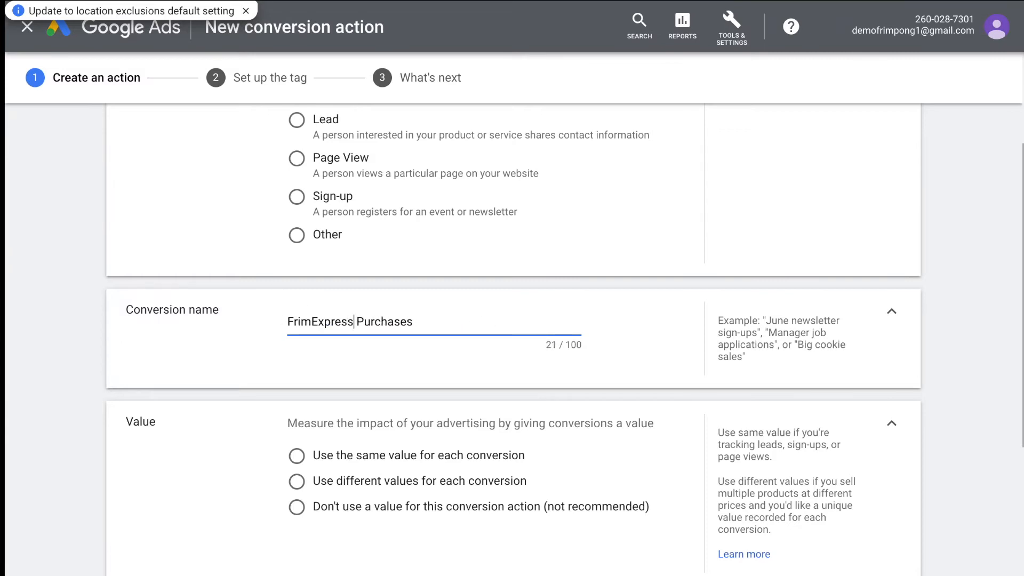
- Set the conversion to use different values for each conversion
scroll("down", 3)
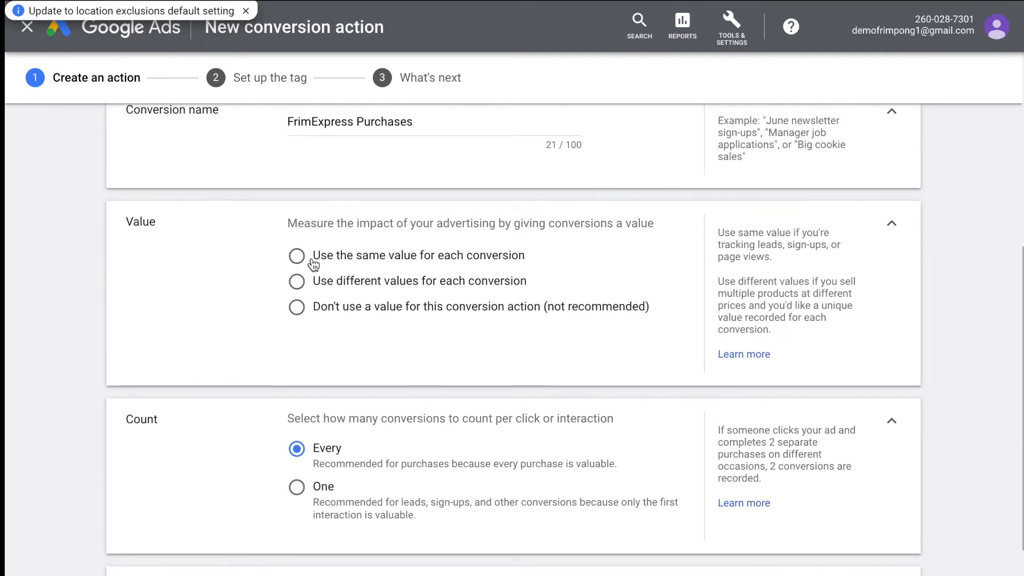
mouse_move(318, 285)
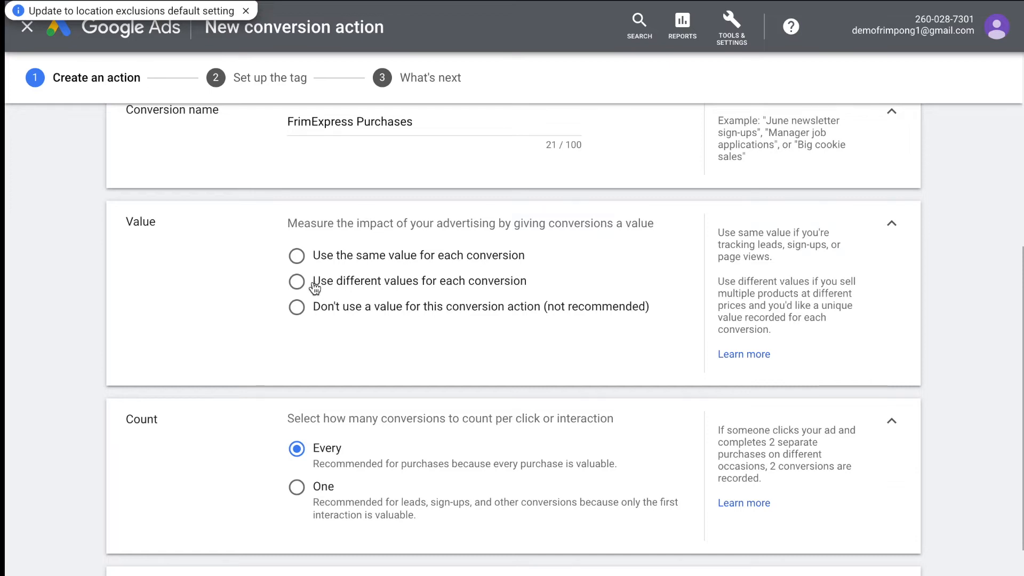
left_click(296, 281)
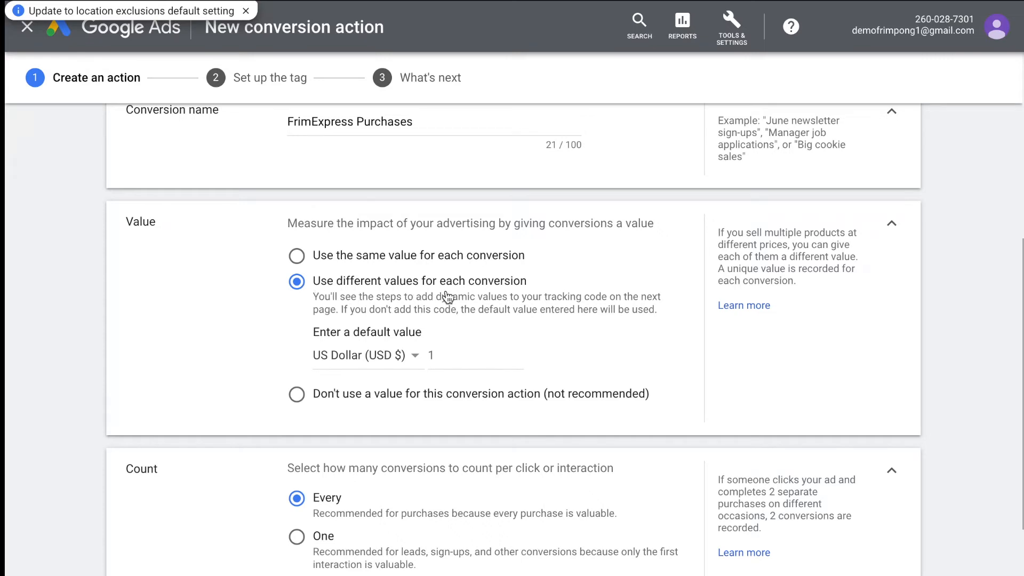
left_click(475, 355)
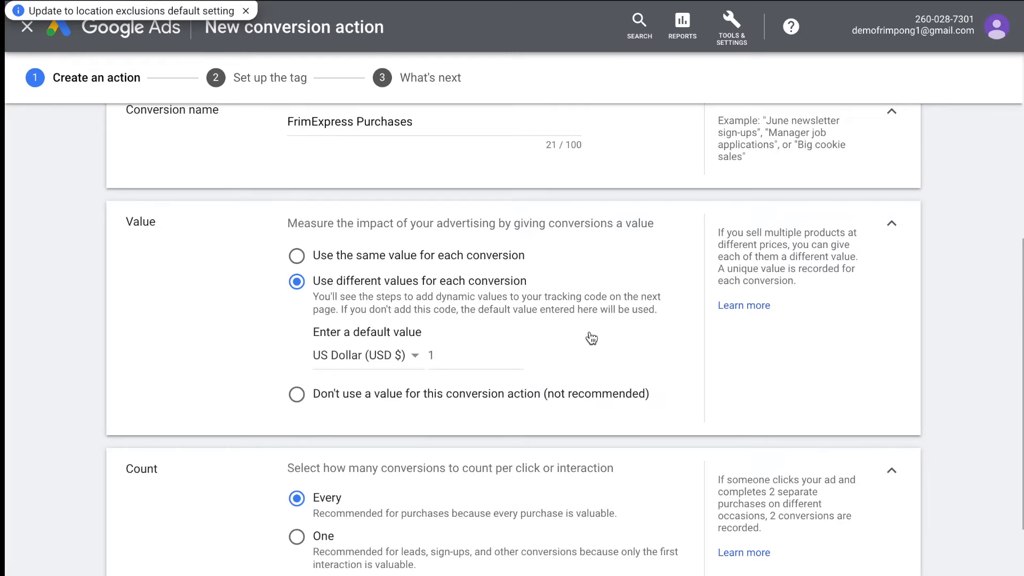
mouse_move(337, 307)
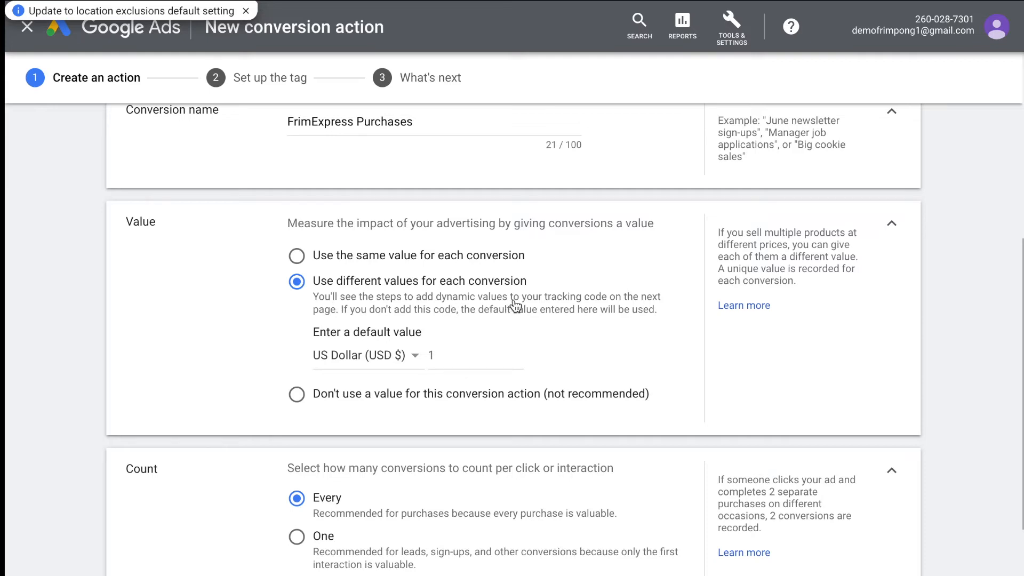
- Set a 90-day conversion window and create the conversion action
scroll("down", 3)
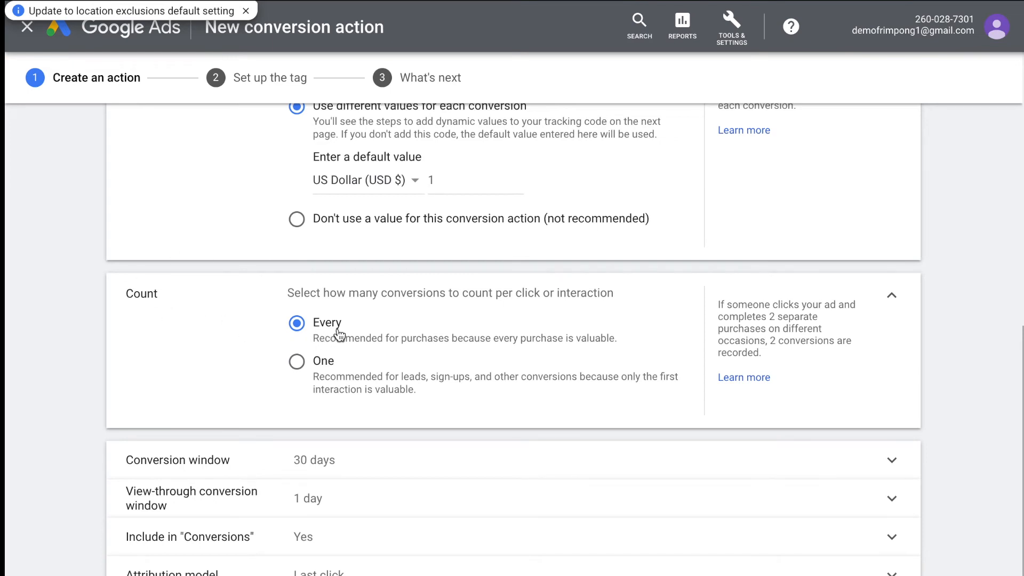
mouse_move(377, 346)
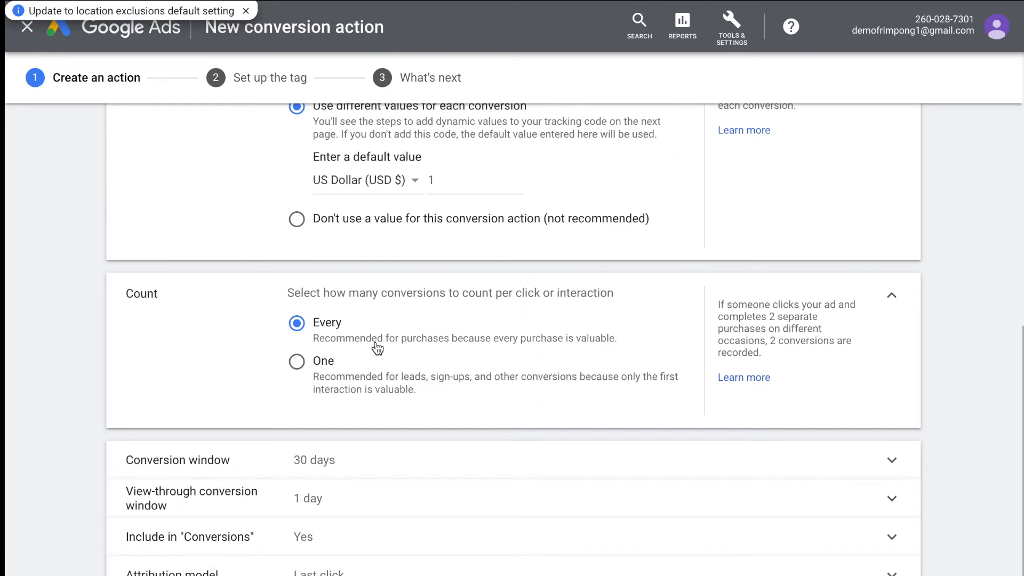
scroll("down", 3)
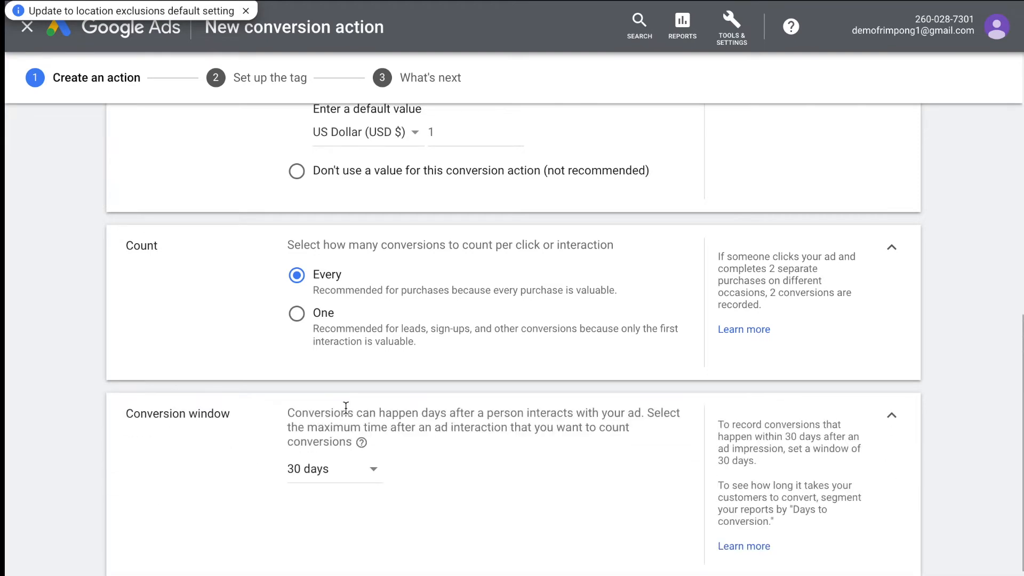
left_click(332, 468)
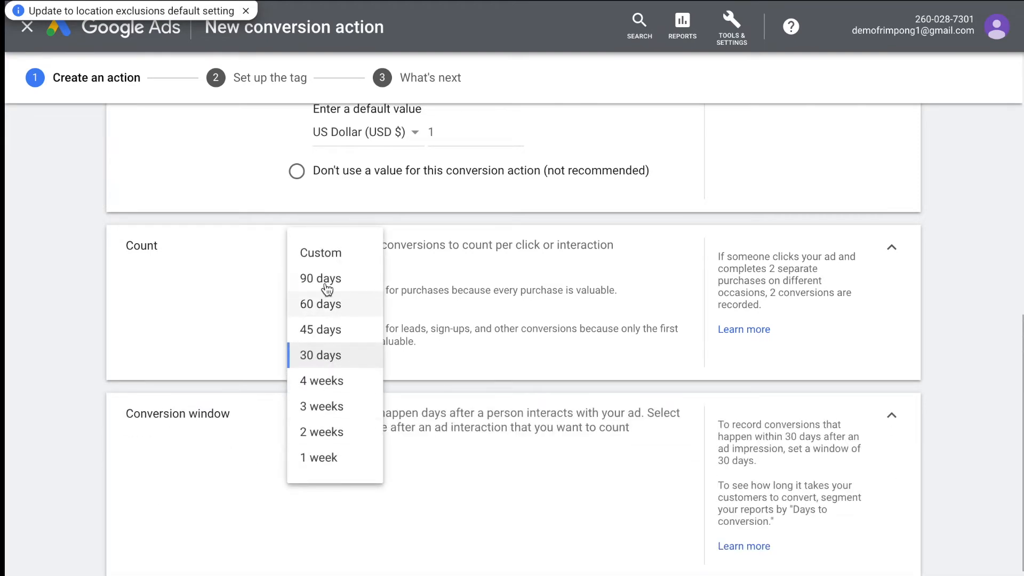
left_click(320, 279)
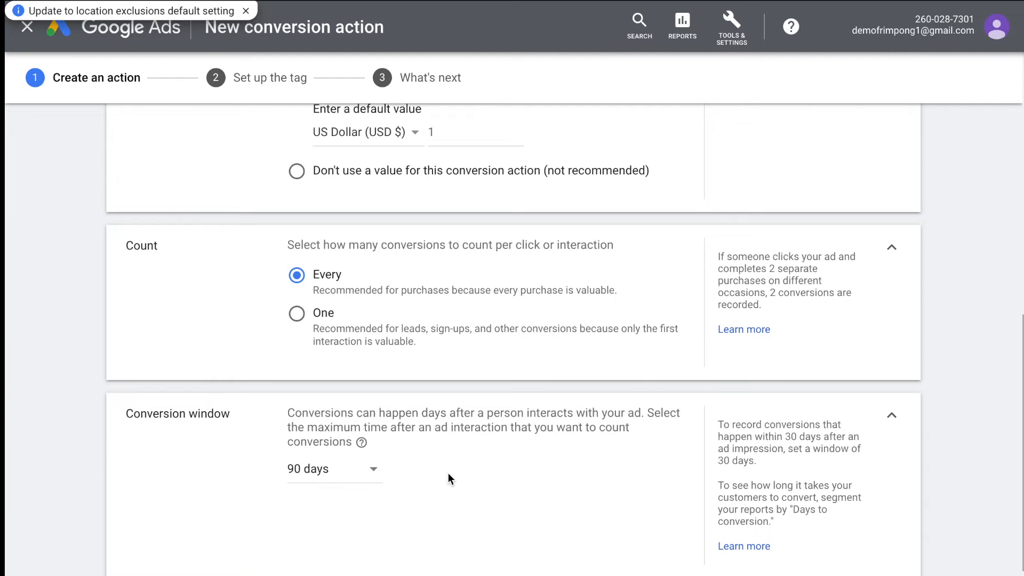
left_click(890, 415)
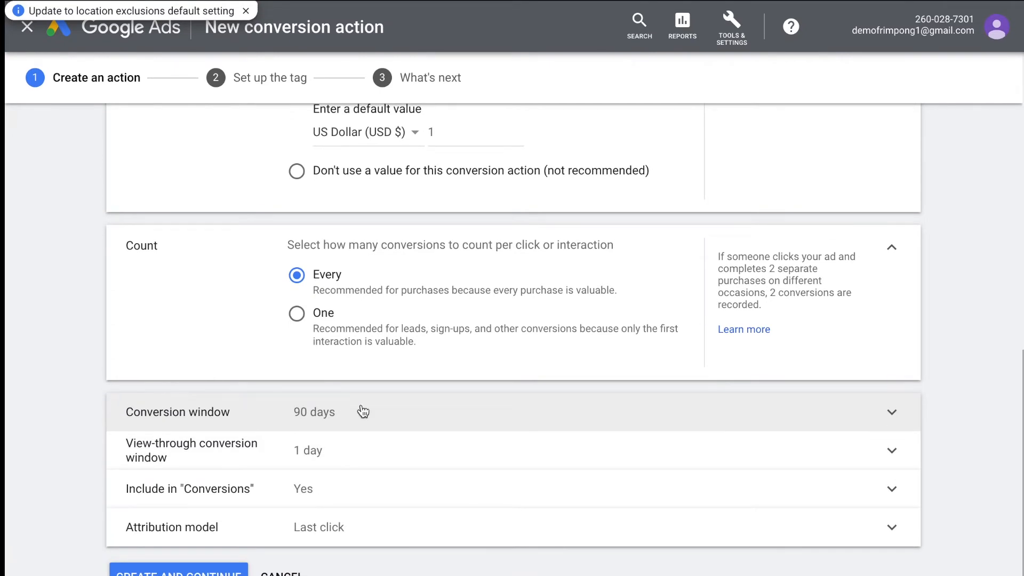
scroll("down", 3)
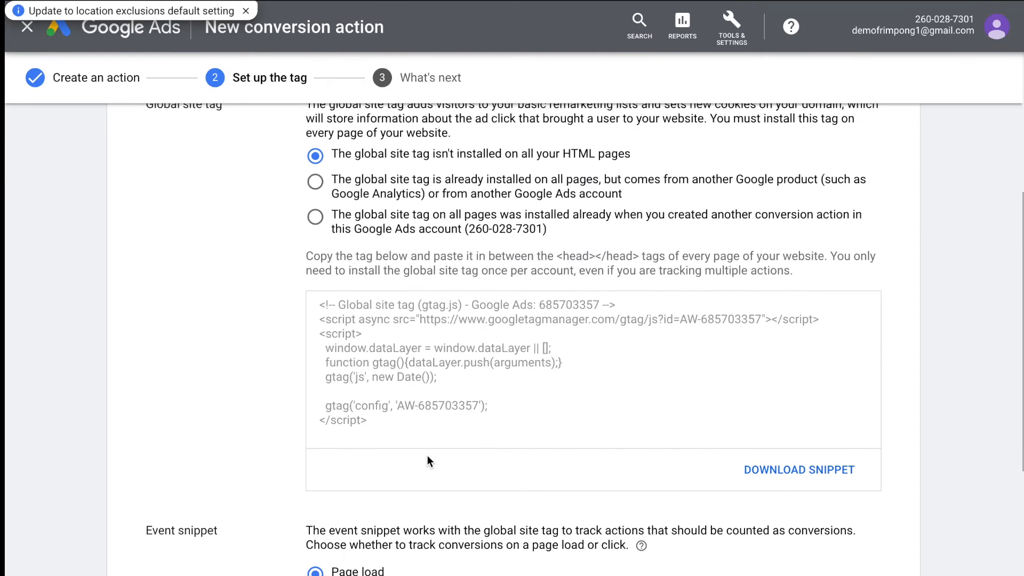
- Select and copy the global site tag code from the tag setup page
scroll("down", 3)
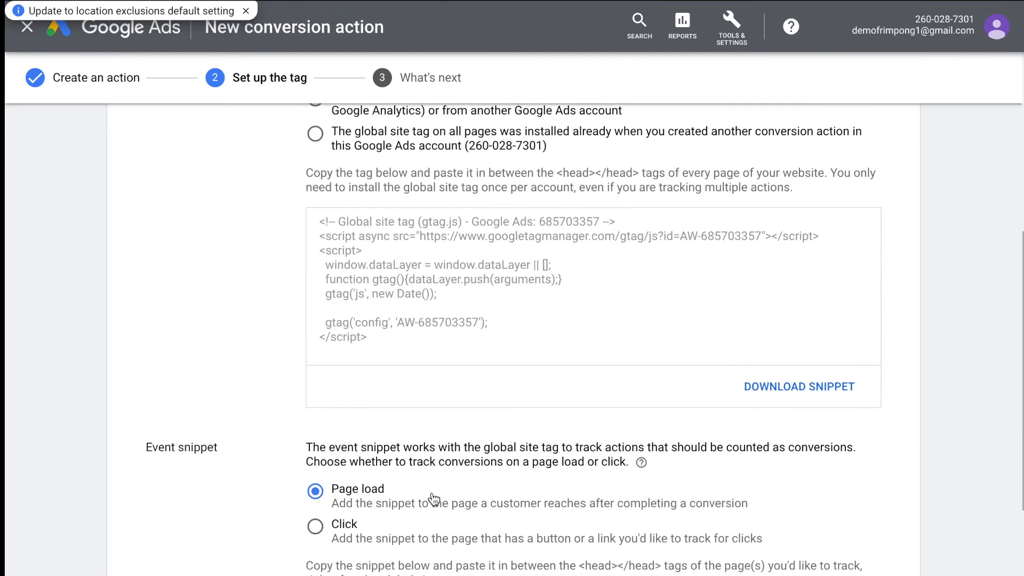
scroll("up", 3)
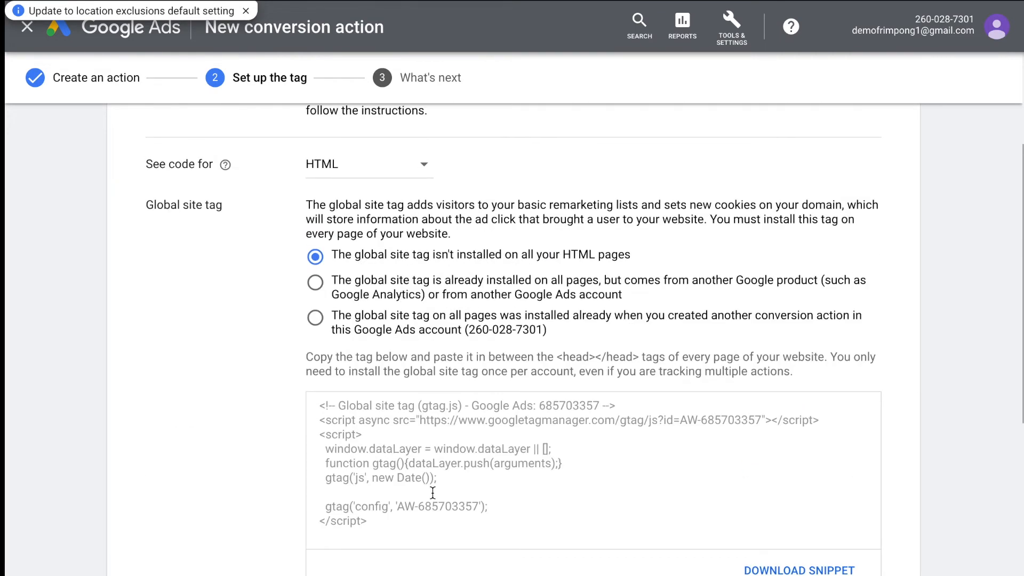
scroll("down", 3)
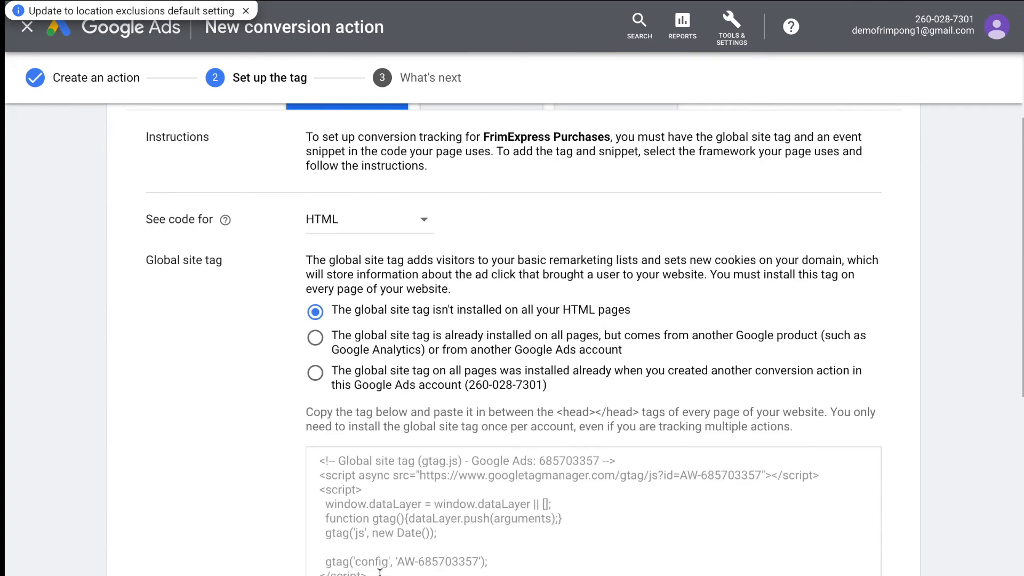
left_click_drag(320, 460, 489, 562)
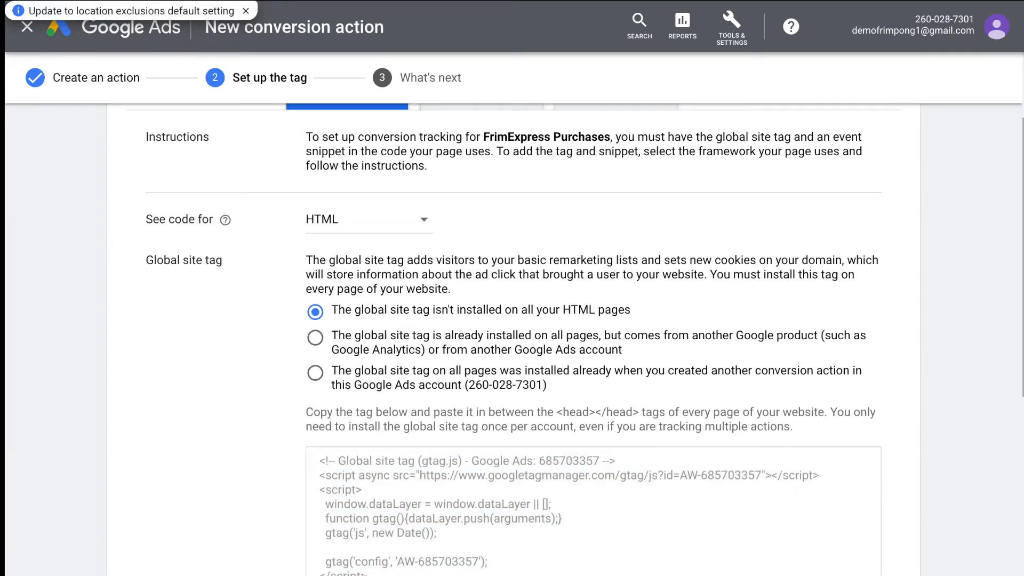
left_click(148, 10)
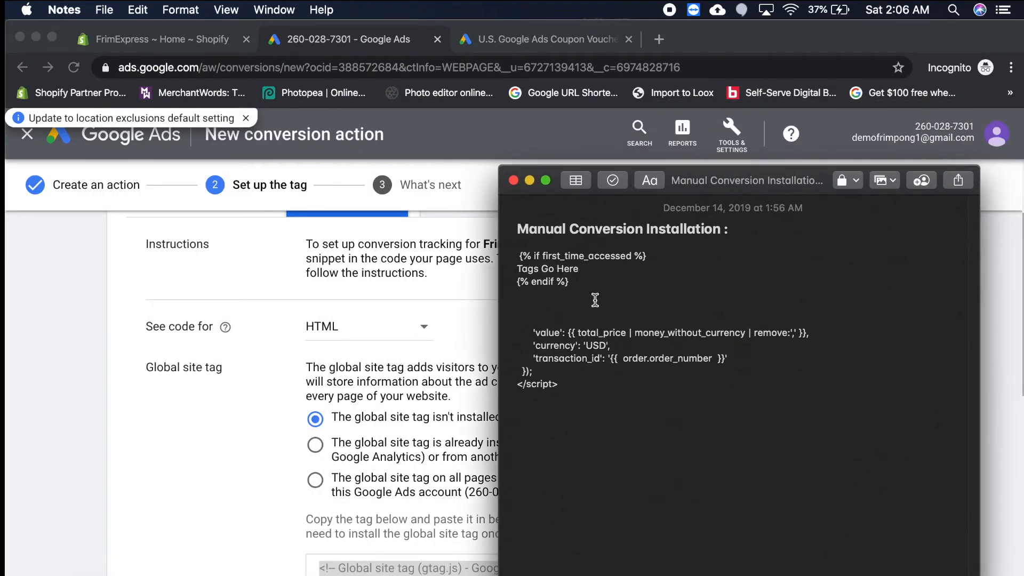
- Paste the global site tag over the 'Tags Go Here' placeholder
left_click_drag(517, 255, 569, 281)
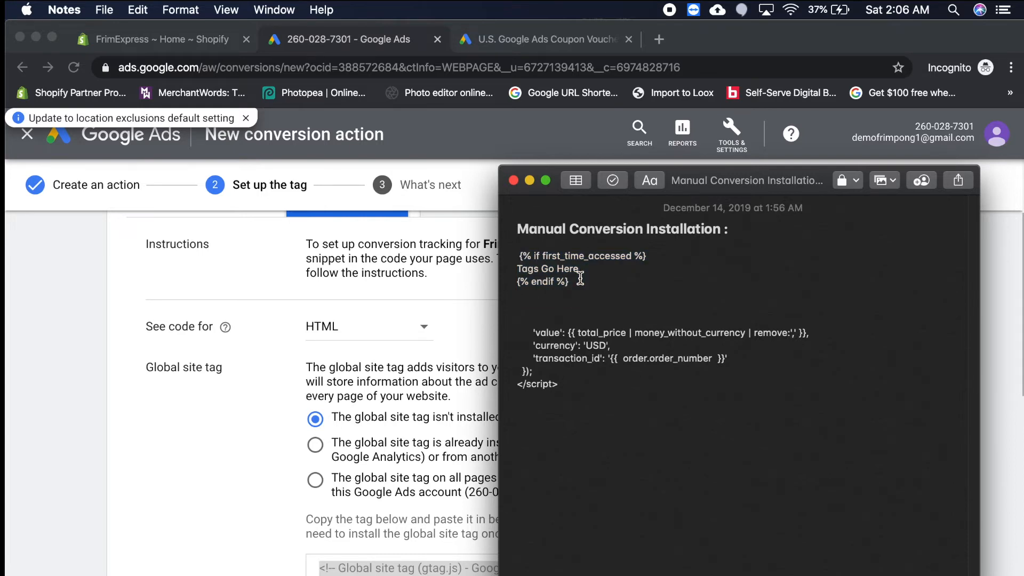
double_click(548, 268)
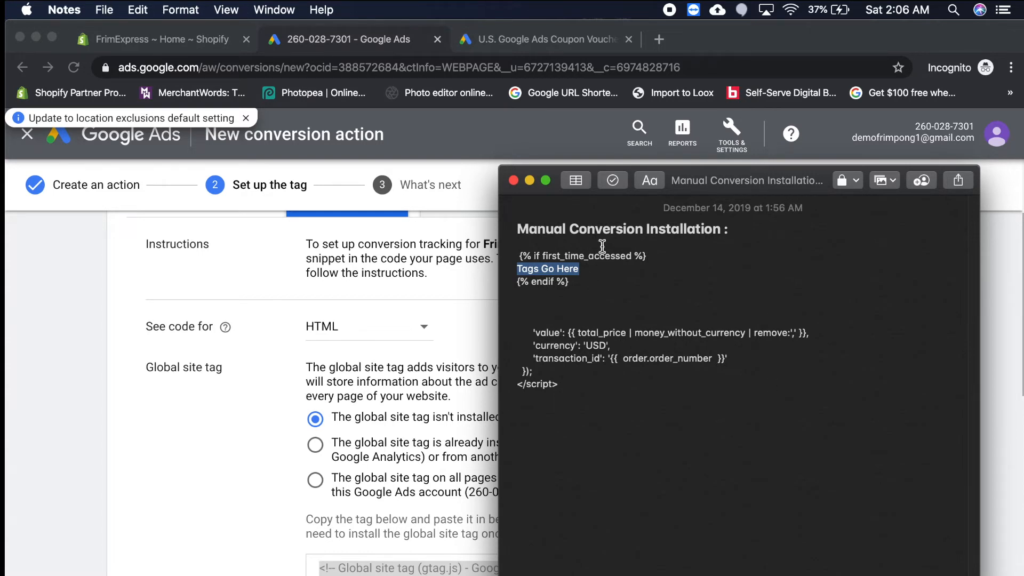
left_click(137, 9)
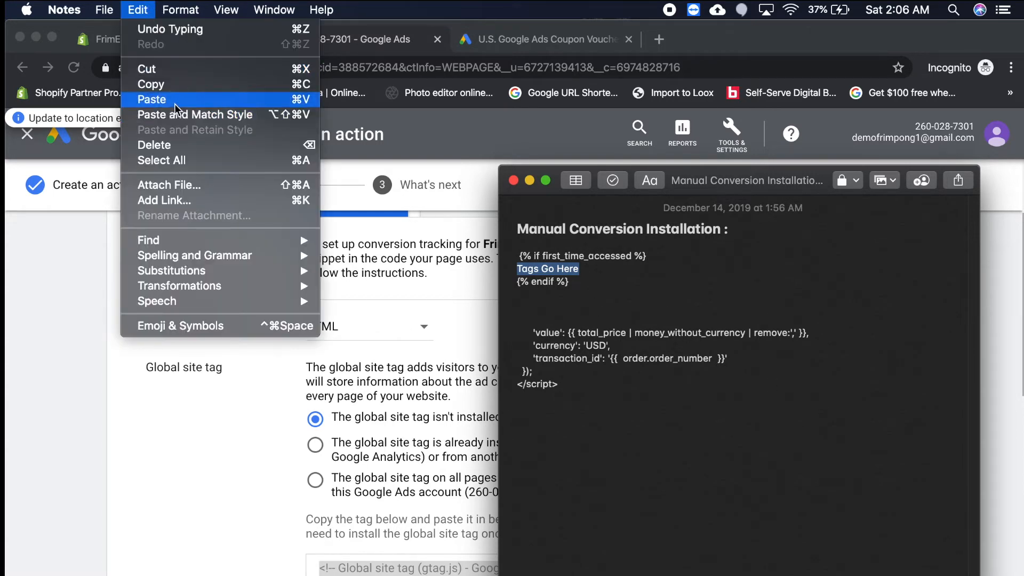
left_click(152, 99)
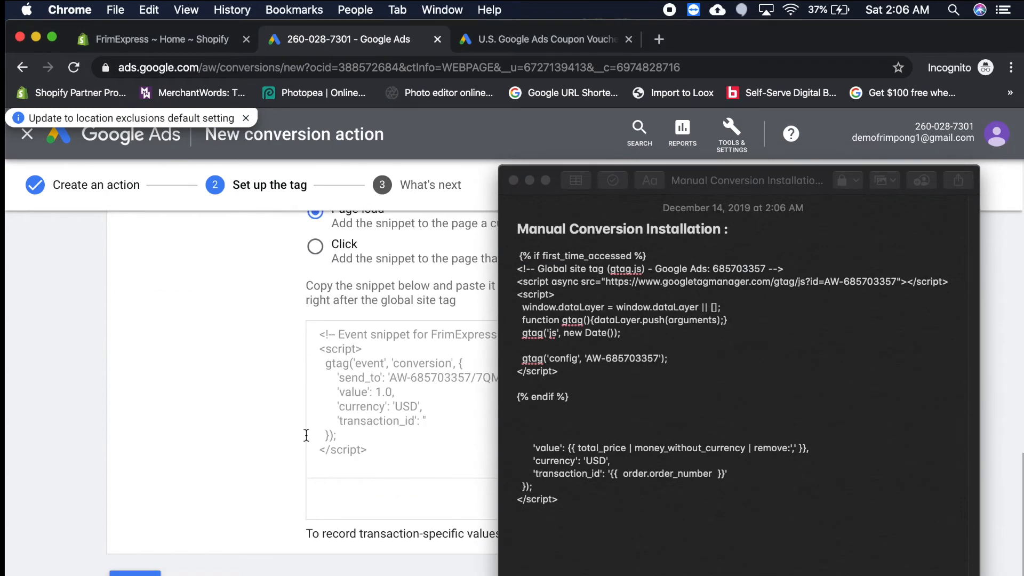
- Move Notes aside, scroll to the FrimExpress Purchases event snippet and copy its code
left_click_drag(325, 334, 367, 449)
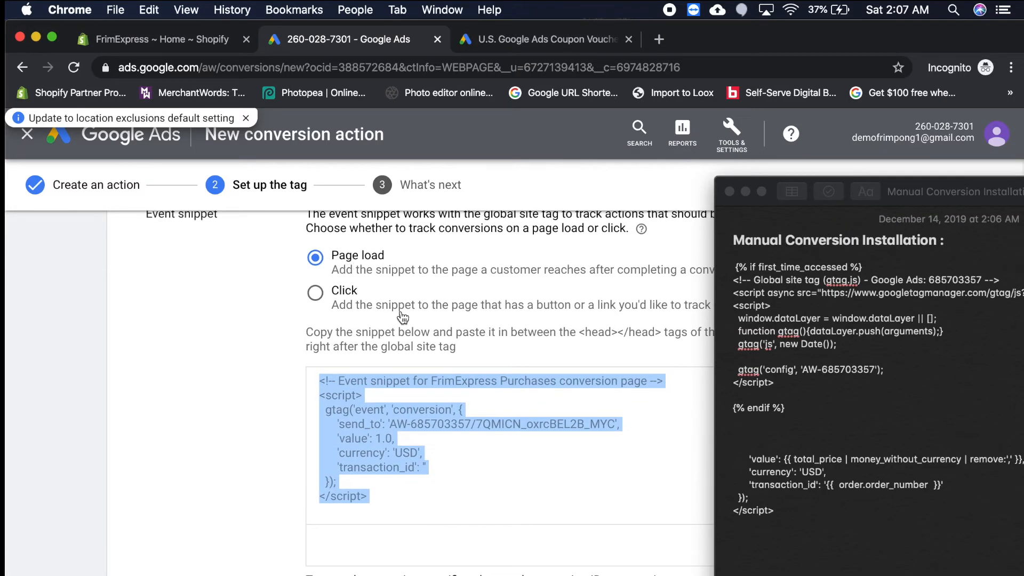
scroll("down", 3)
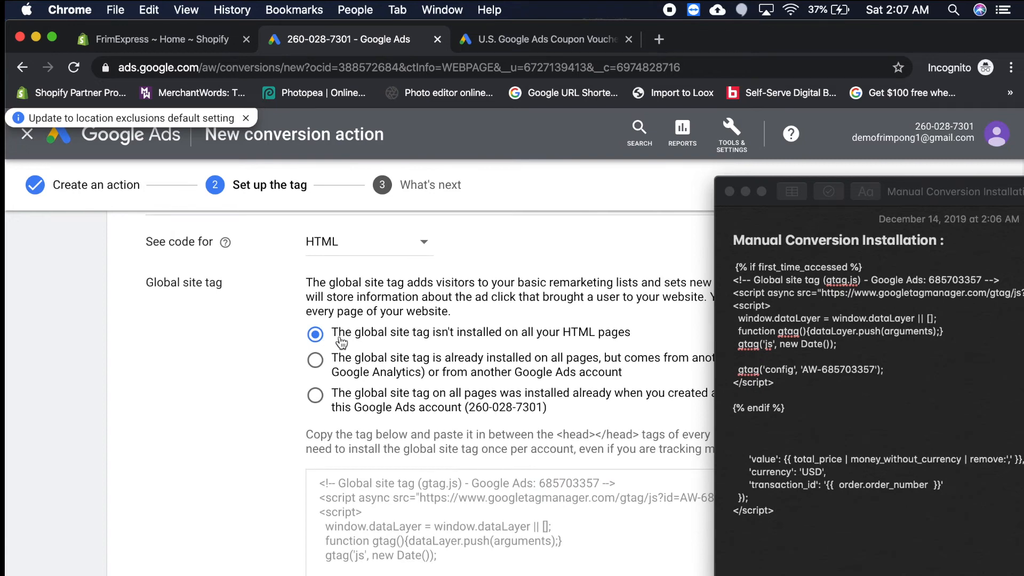
mouse_move(567, 340)
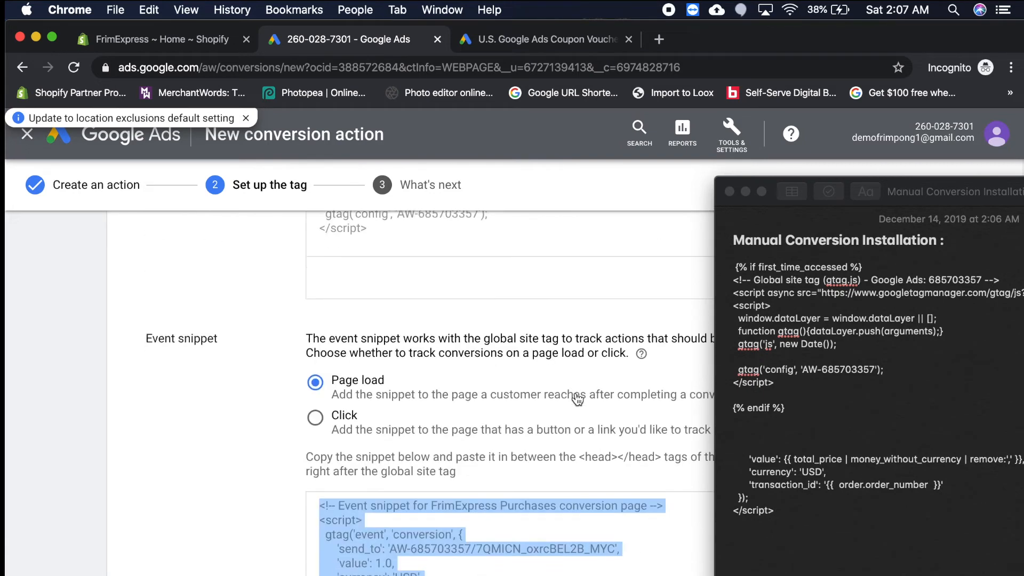
scroll("down", 3)
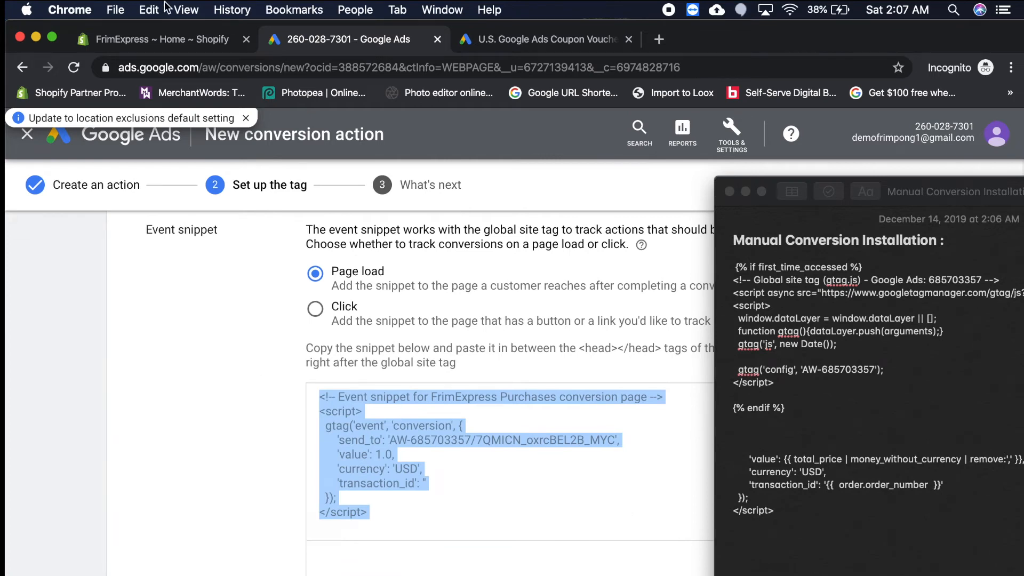
left_click(809, 392)
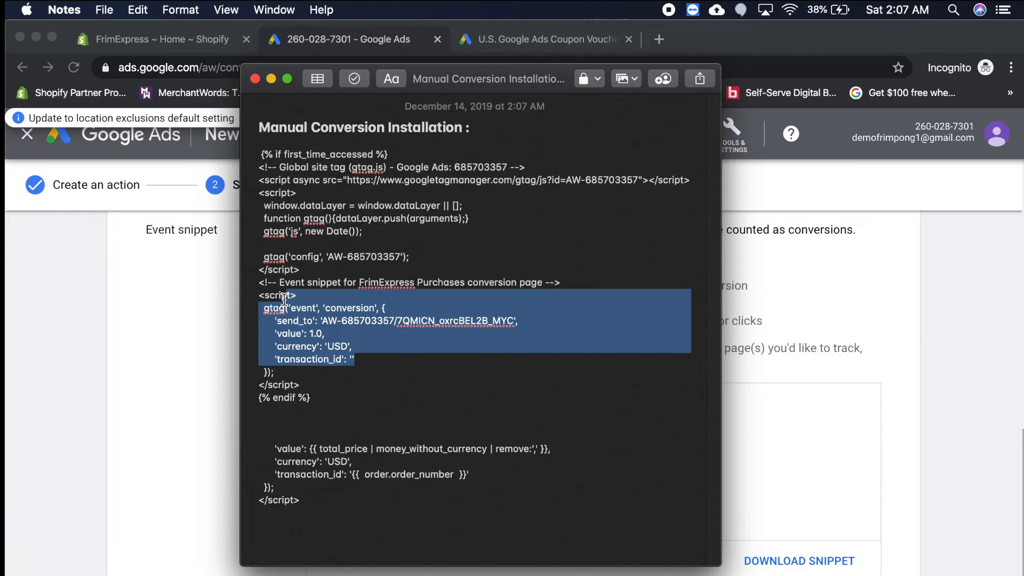
mouse_move(404, 434)
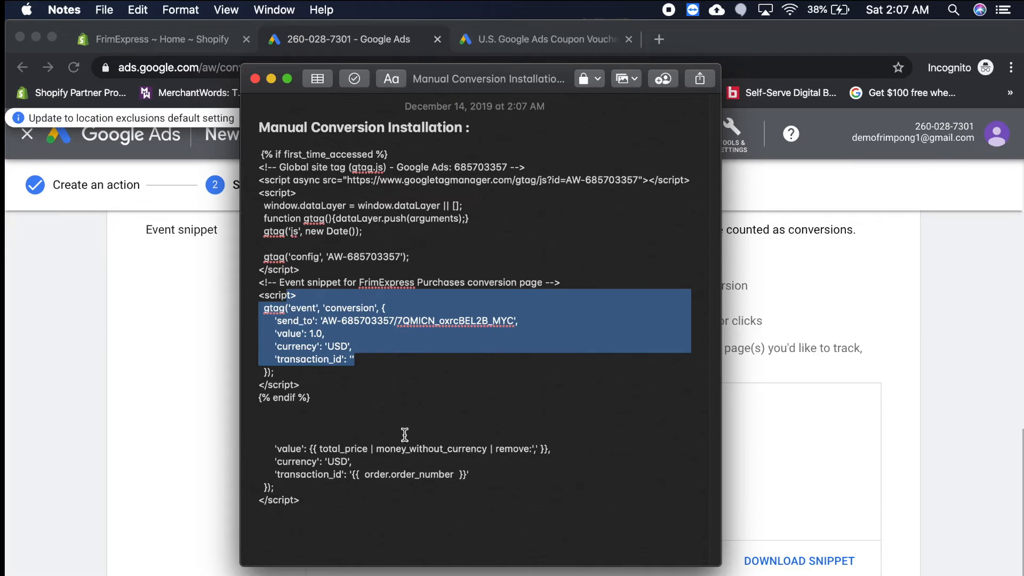
- Select the pasted snippet's value, currency and transaction ID lines
left_click(352, 506)
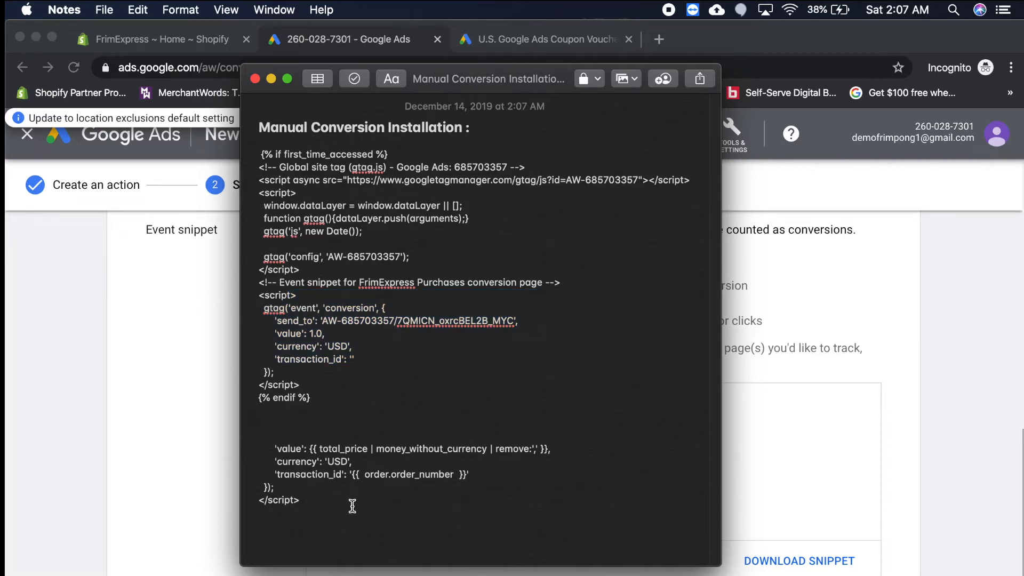
left_click_drag(275, 448, 299, 500)
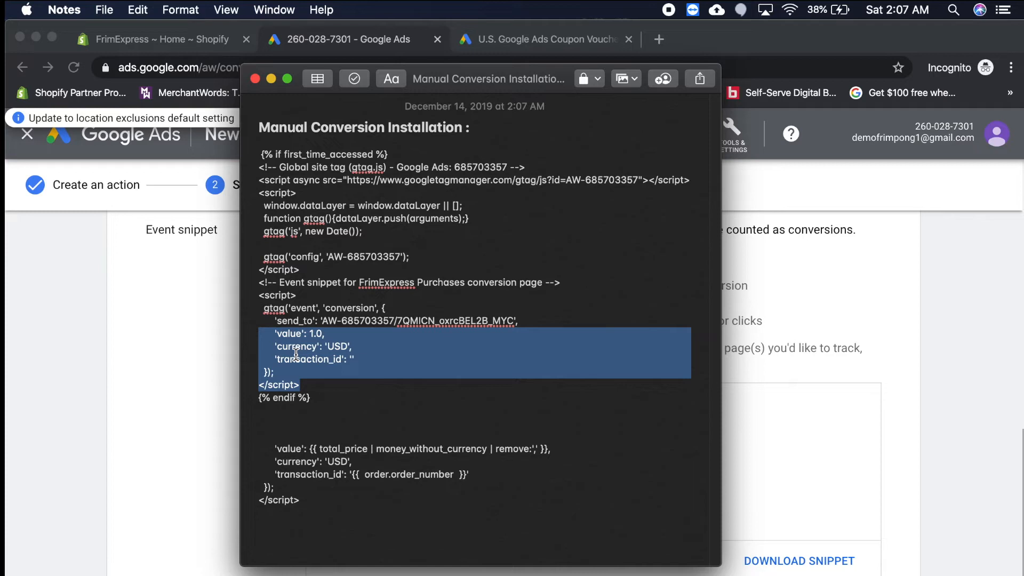
mouse_move(300, 383)
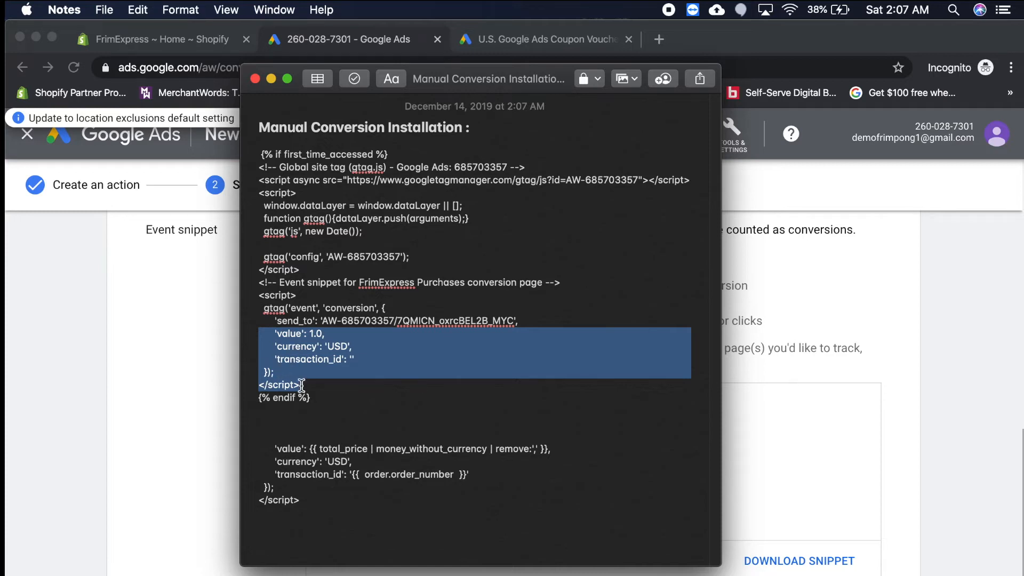
- Use Shopify order total and order number for value and transaction ID, then copy the block
left_click(137, 10)
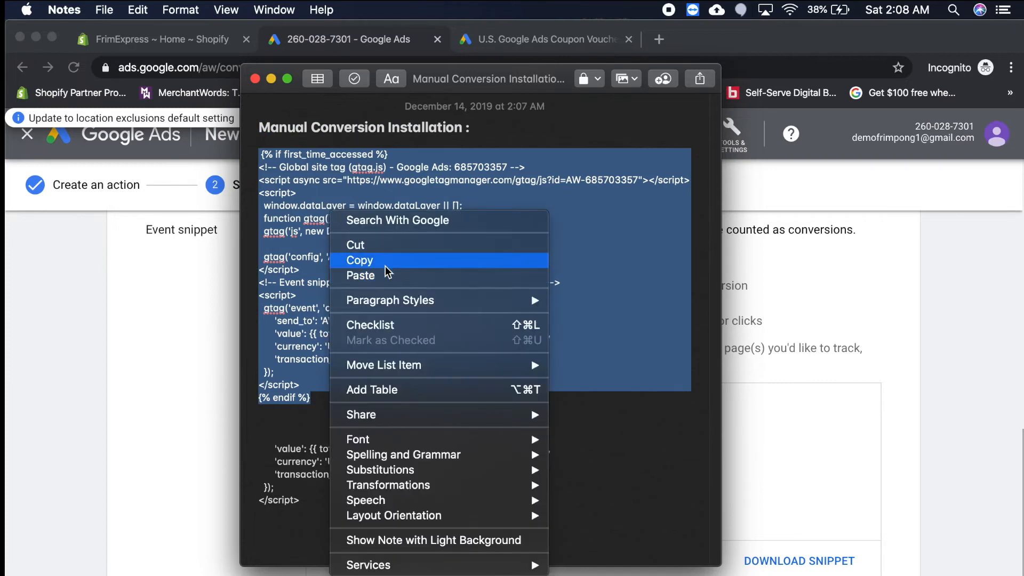
left_click(360, 259)
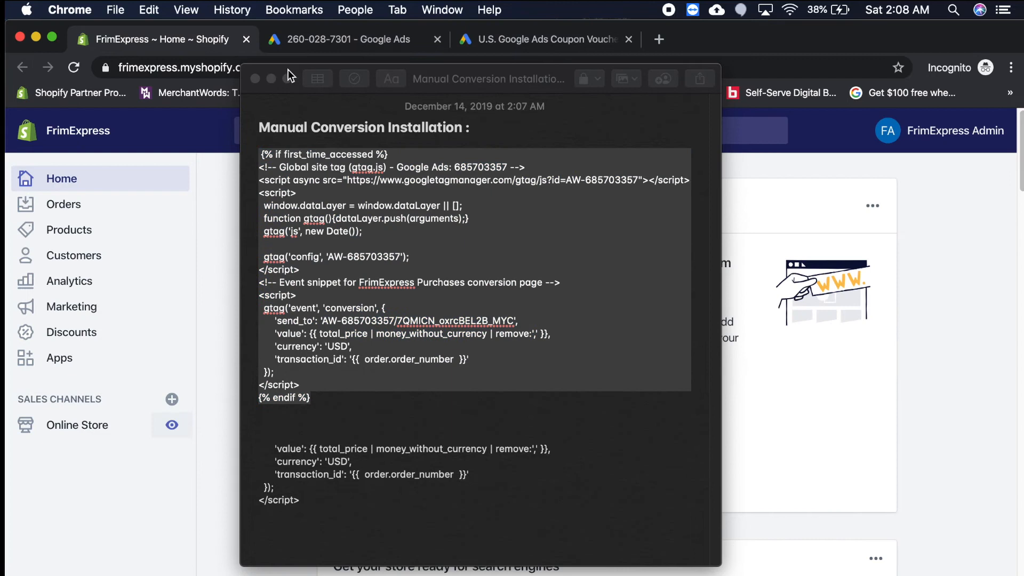
- Paste the conversion tag block into Shopify's checkout Additional scripts and save
left_click(253, 78)
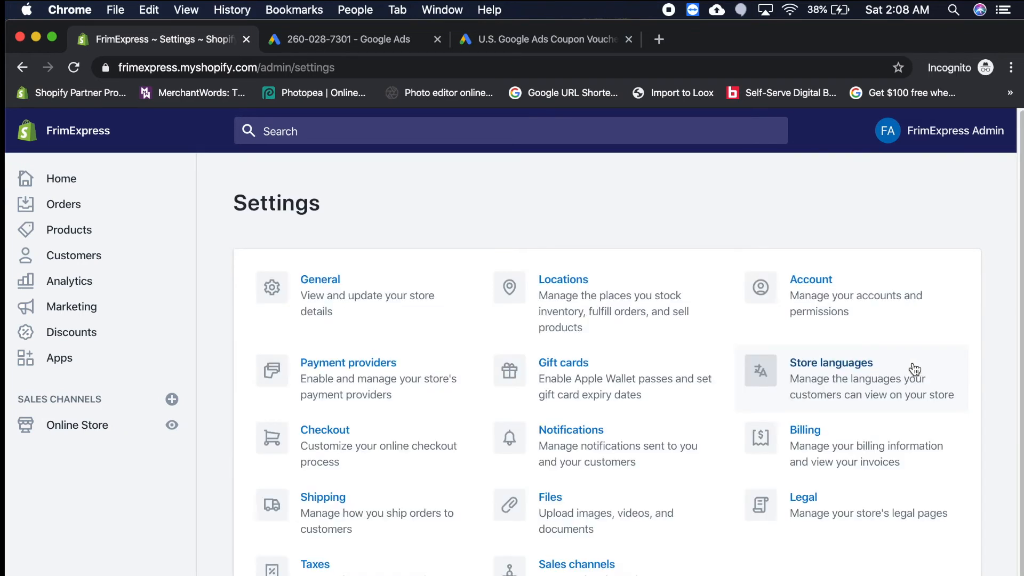
left_click(325, 430)
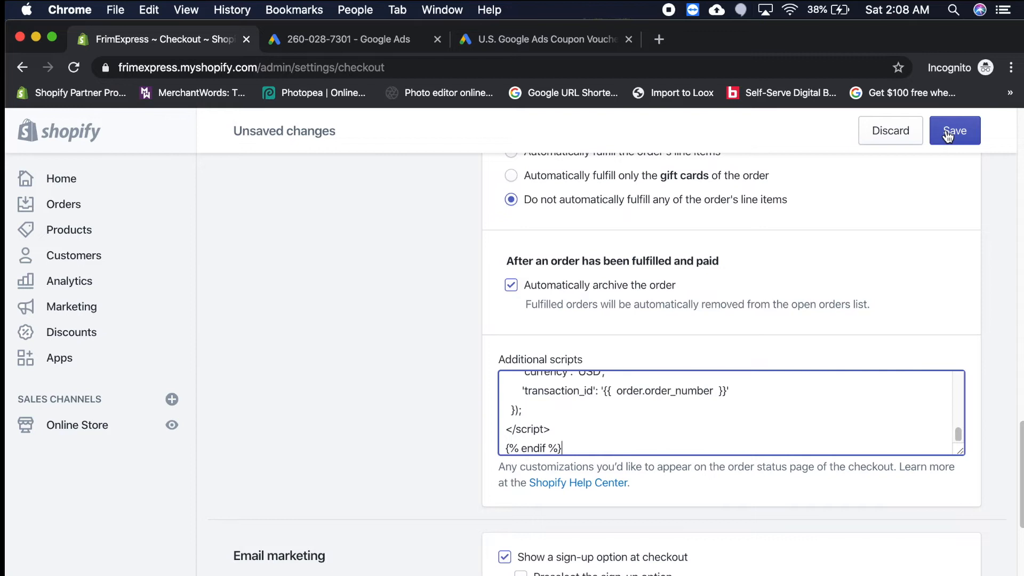
left_click(954, 131)
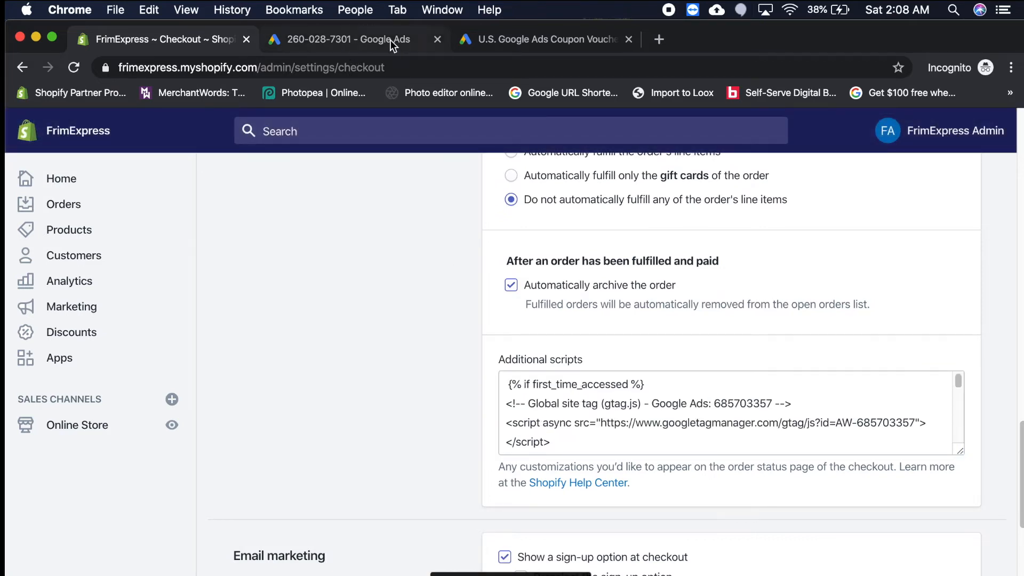
- Complete the FrimExpress Purchases tag setup and return to the Conversion actions list
left_click(339, 39)
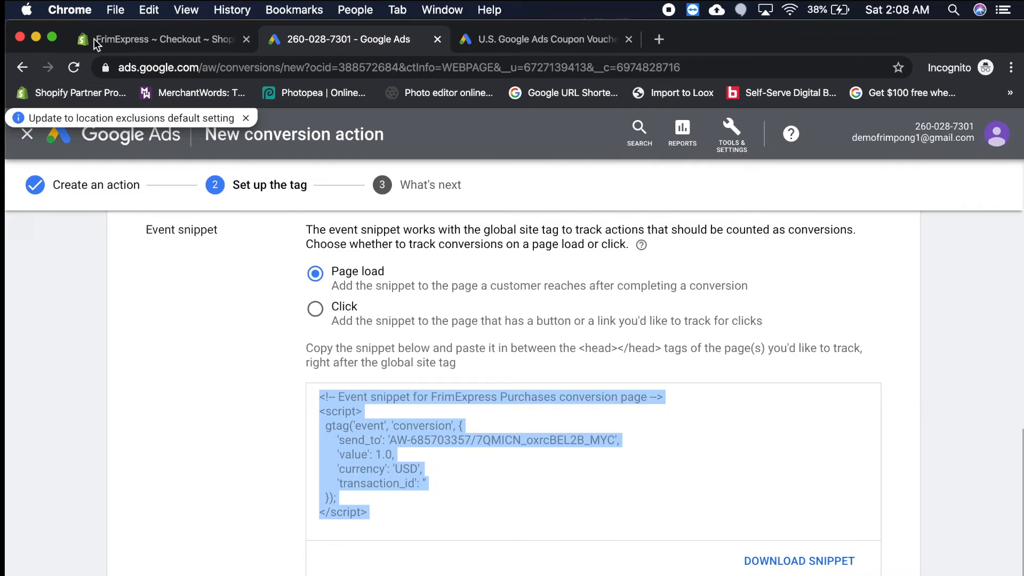
scroll("down", 3)
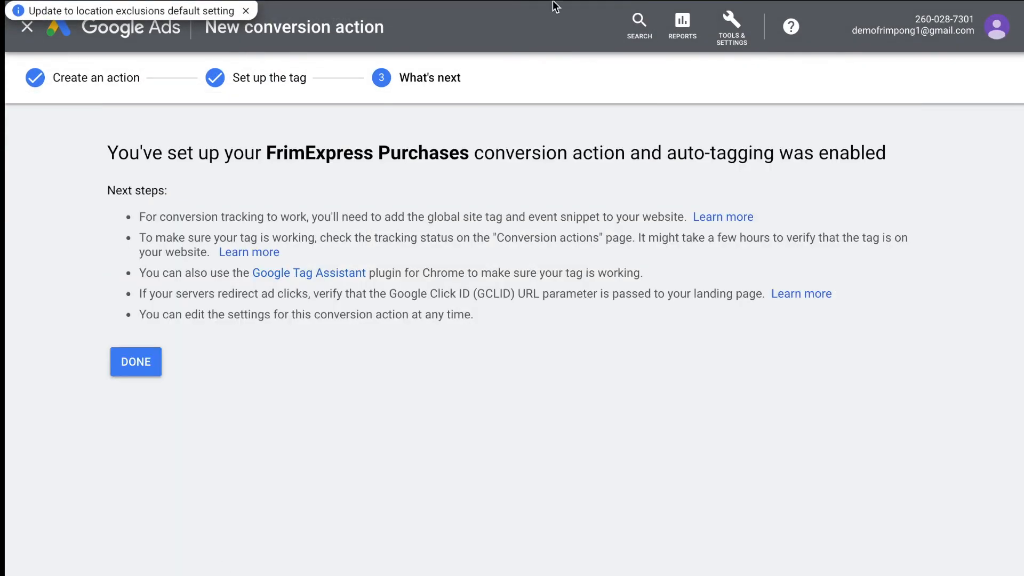
mouse_move(408, 343)
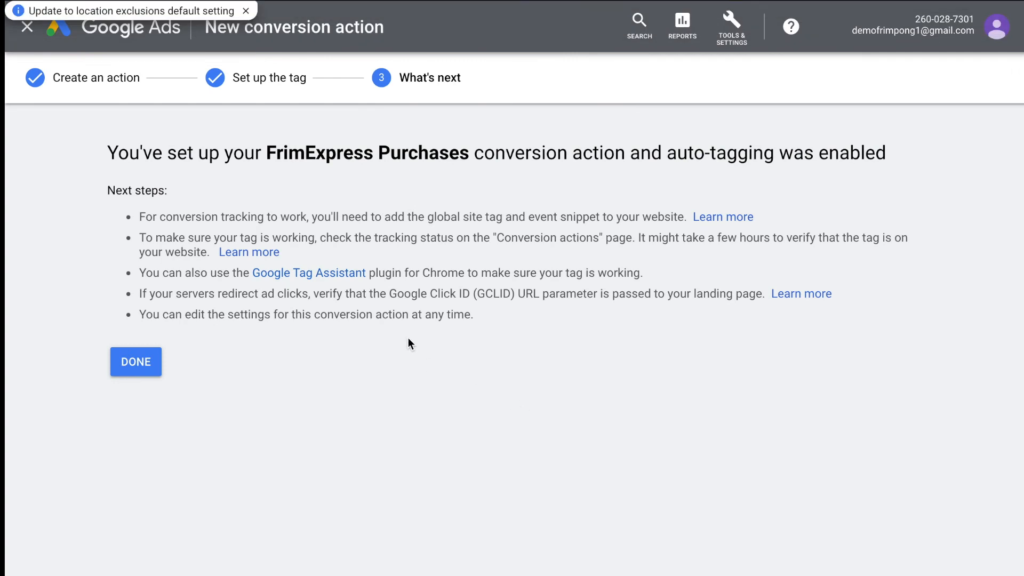
mouse_move(405, 335)
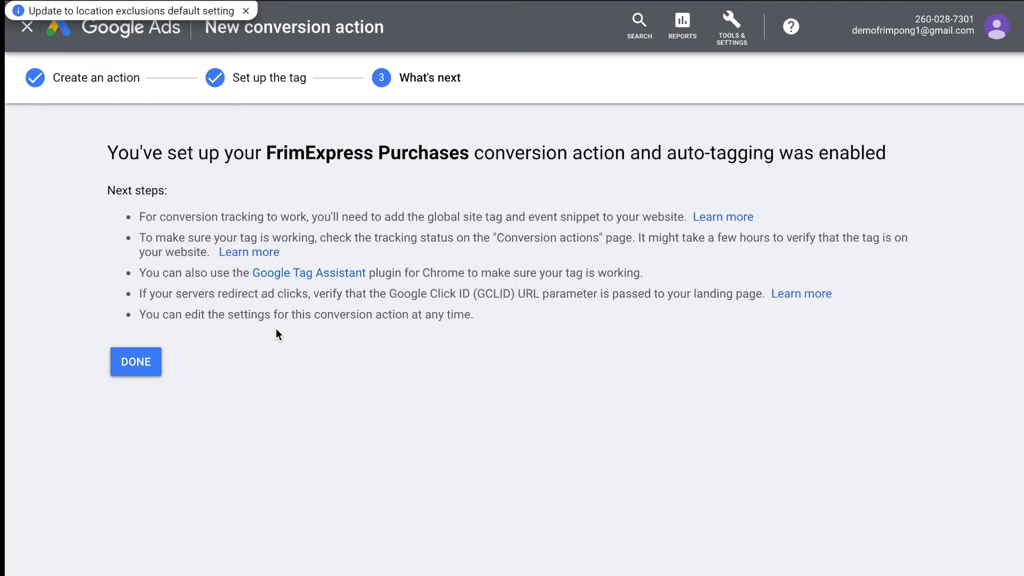
left_click(134, 361)
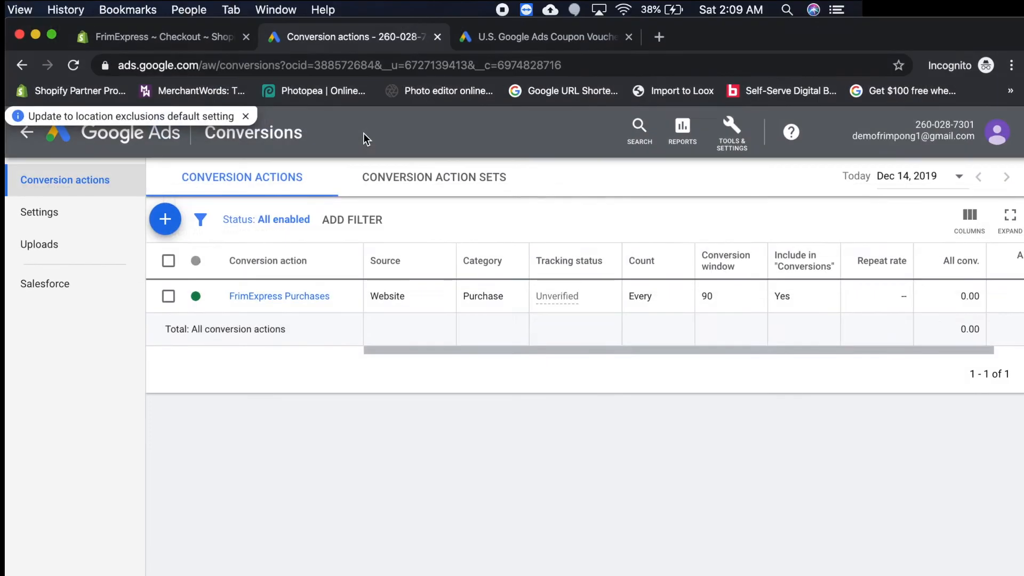
- Connect the FrimExpress Google Ads account from the Google Shopping app's account settings
left_click(159, 39)
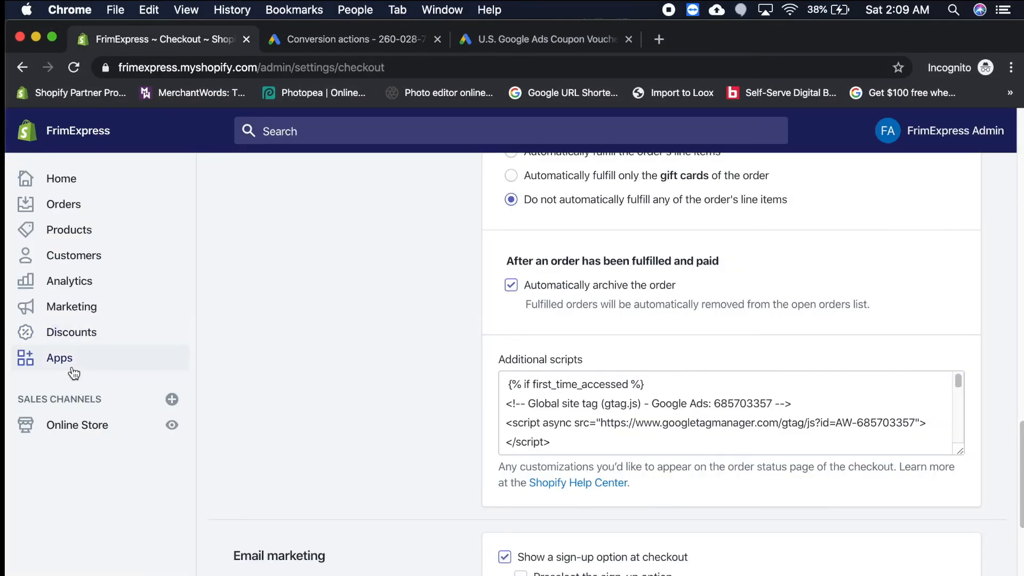
left_click(60, 357)
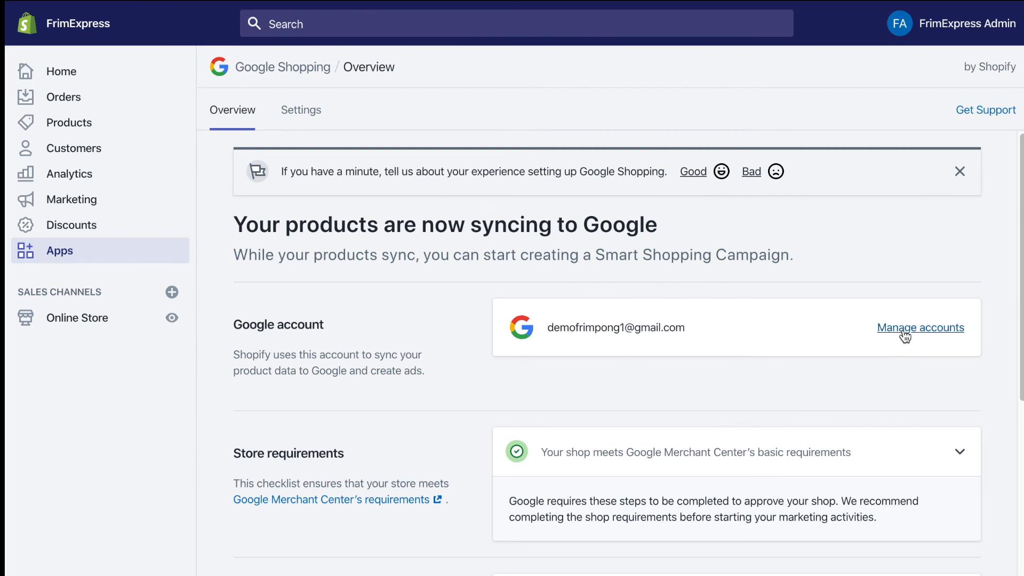
left_click(301, 110)
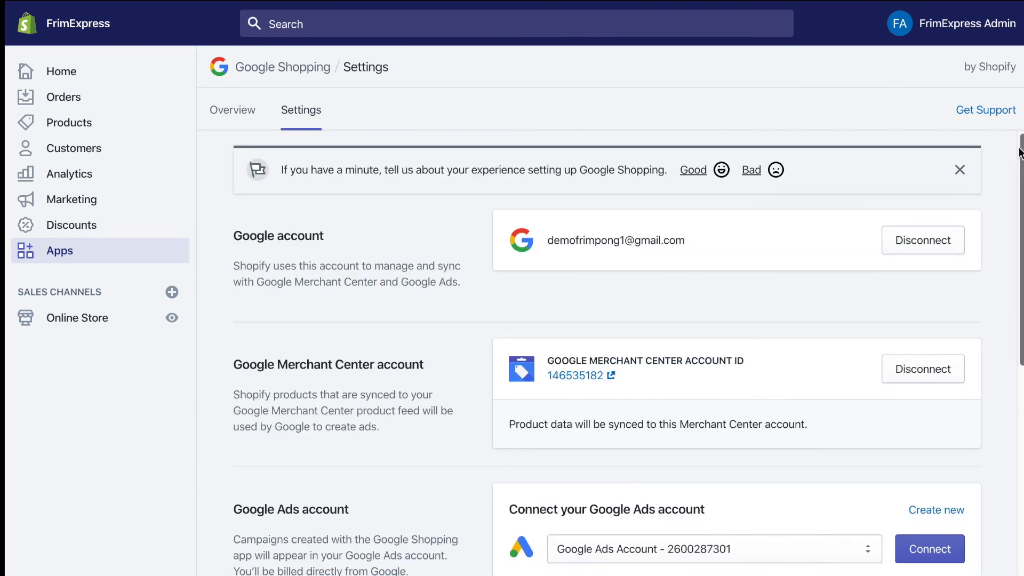
scroll("down", 3)
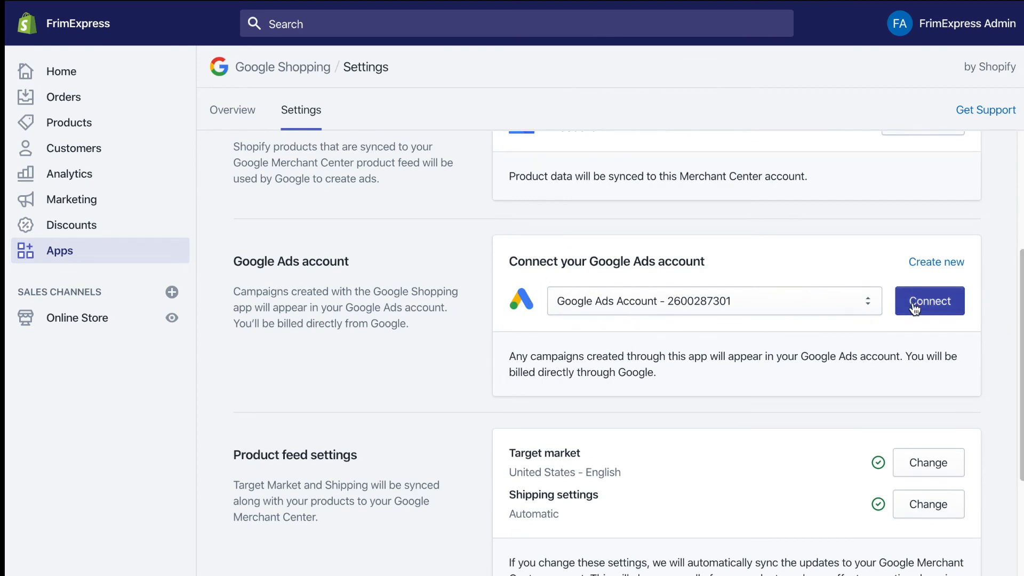
left_click(929, 301)
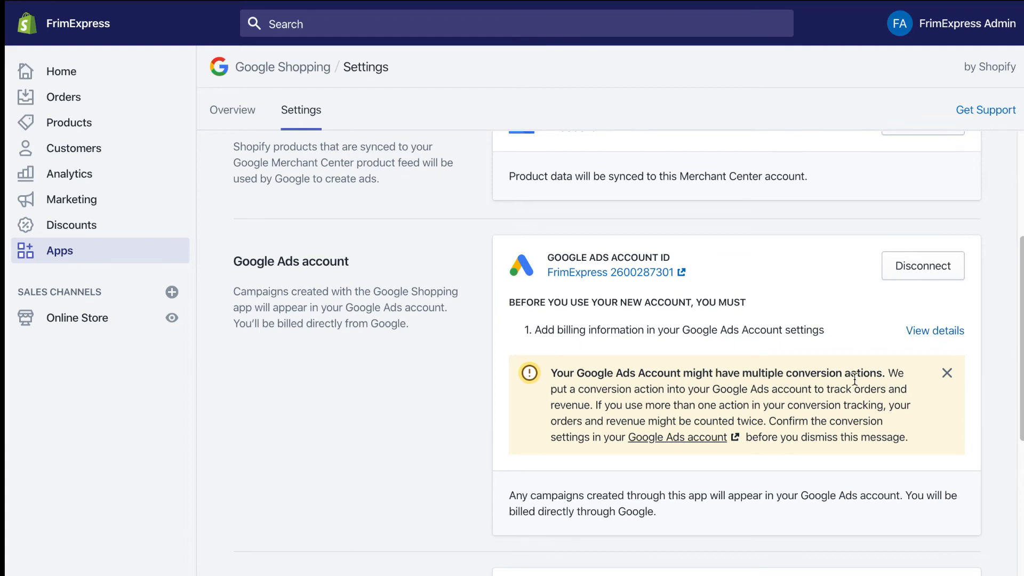
- Dismiss the multiple conversion actions warning and confirm billing information is added
left_click(946, 372)
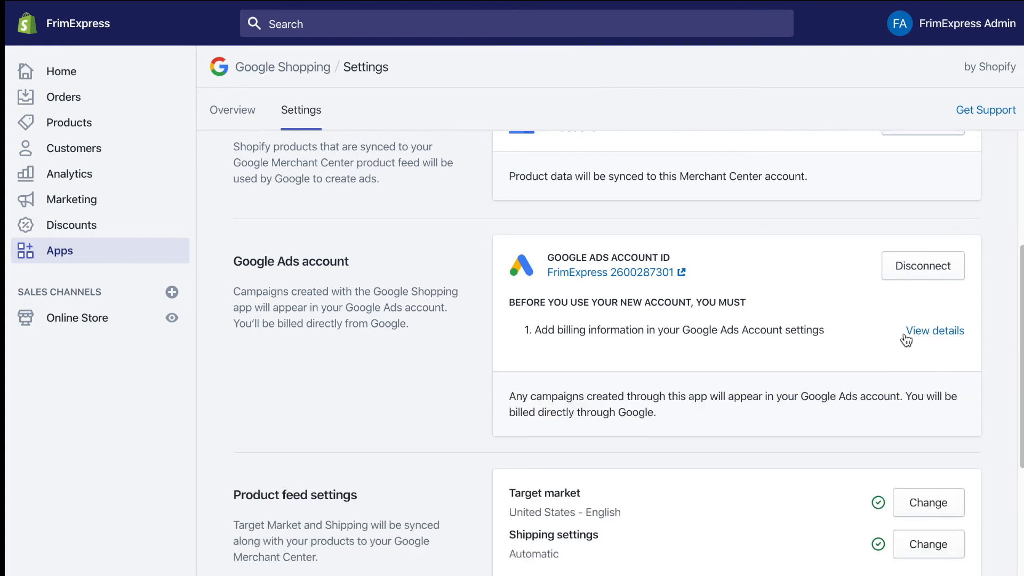
left_click(934, 331)
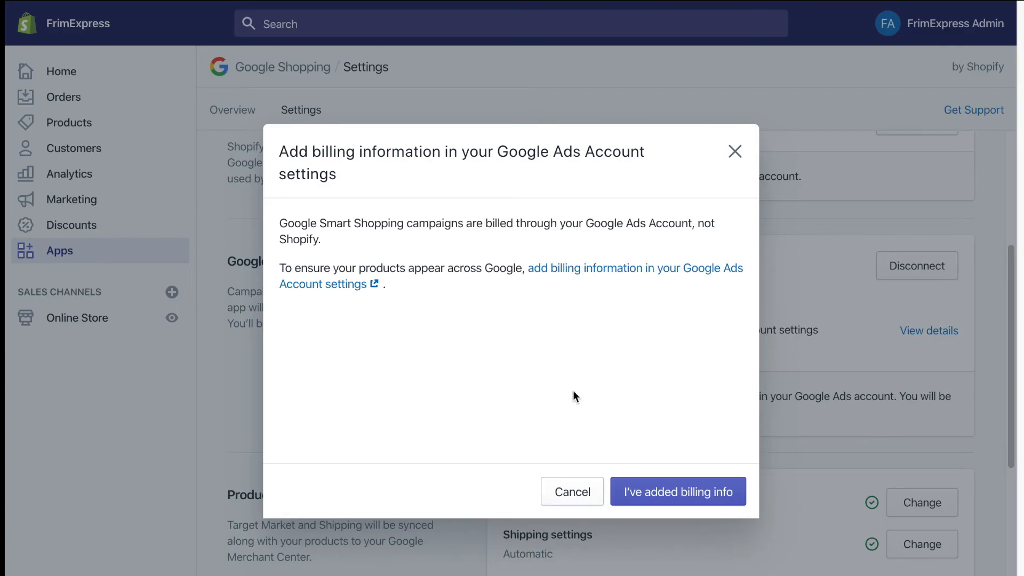
mouse_move(698, 547)
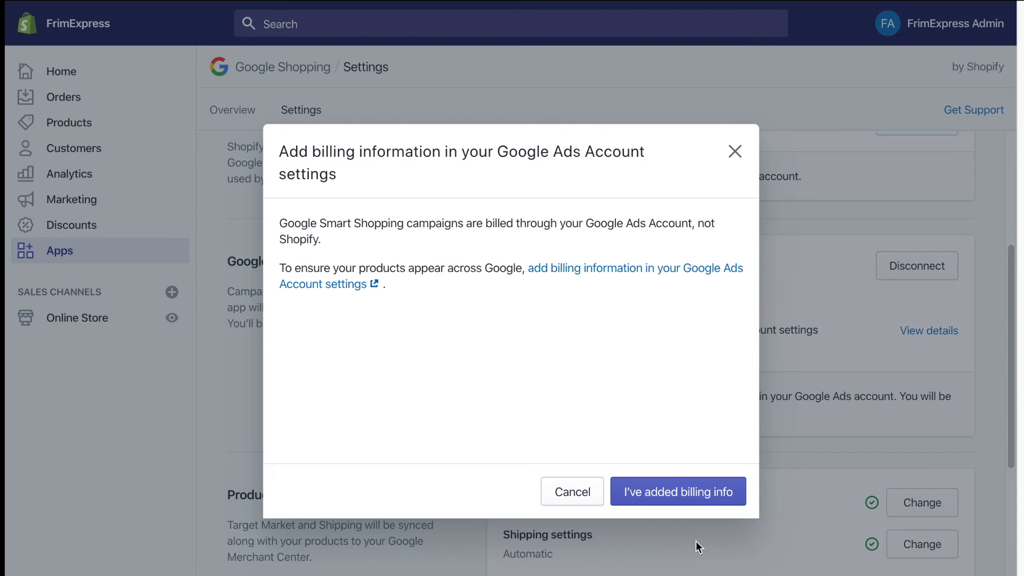
left_click(677, 491)
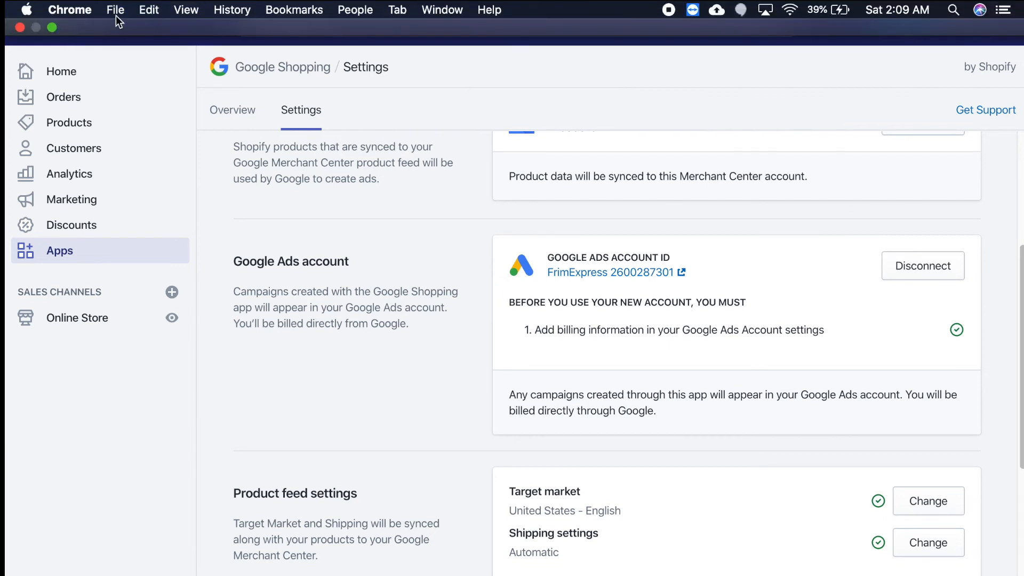
- Review Google Ads conversion actions: FrimExpress Purchases plus seven Google Shopping App actions
left_click(352, 39)
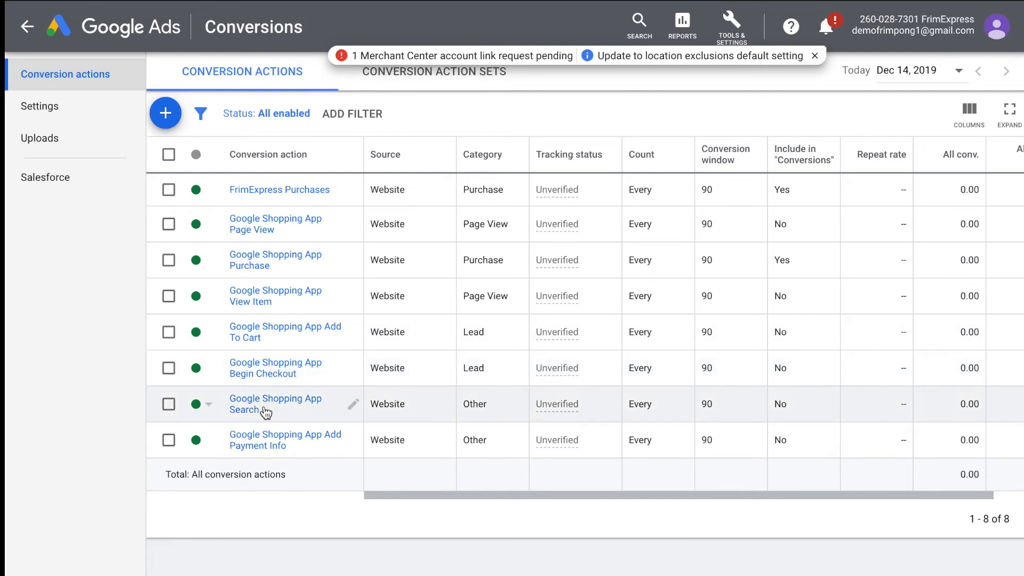
mouse_move(294, 456)
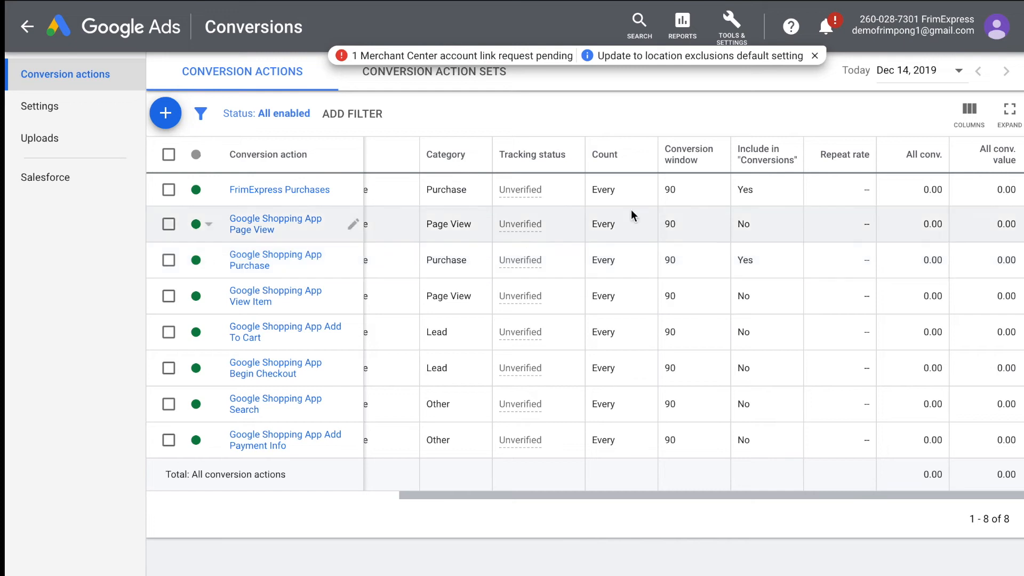
mouse_move(281, 273)
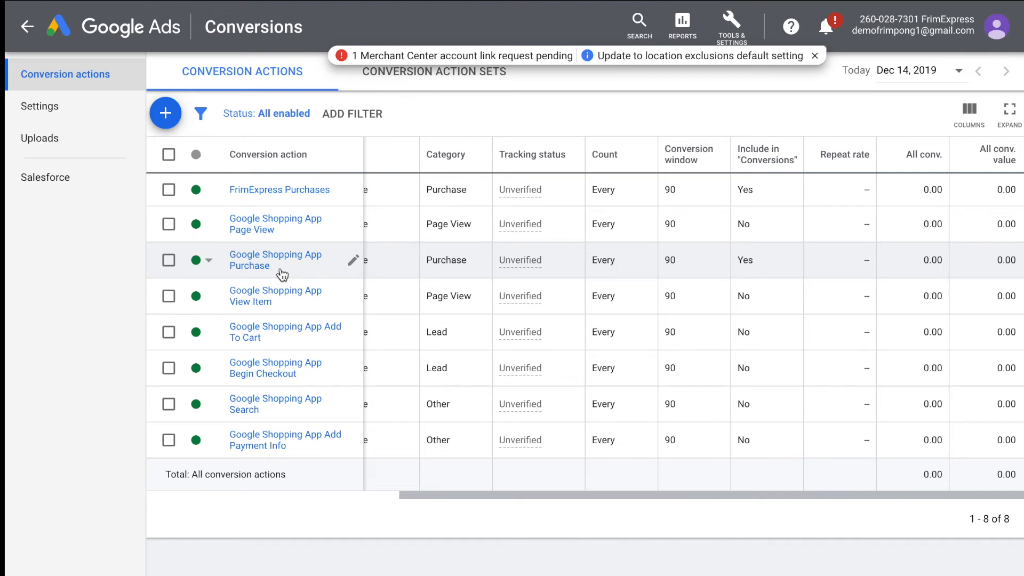
mouse_move(279, 268)
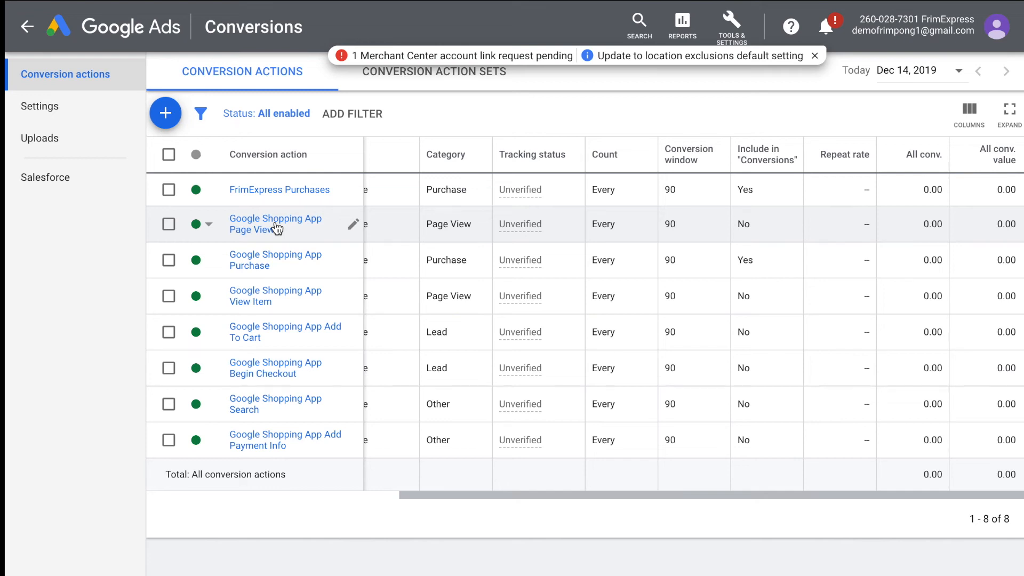
mouse_move(275, 403)
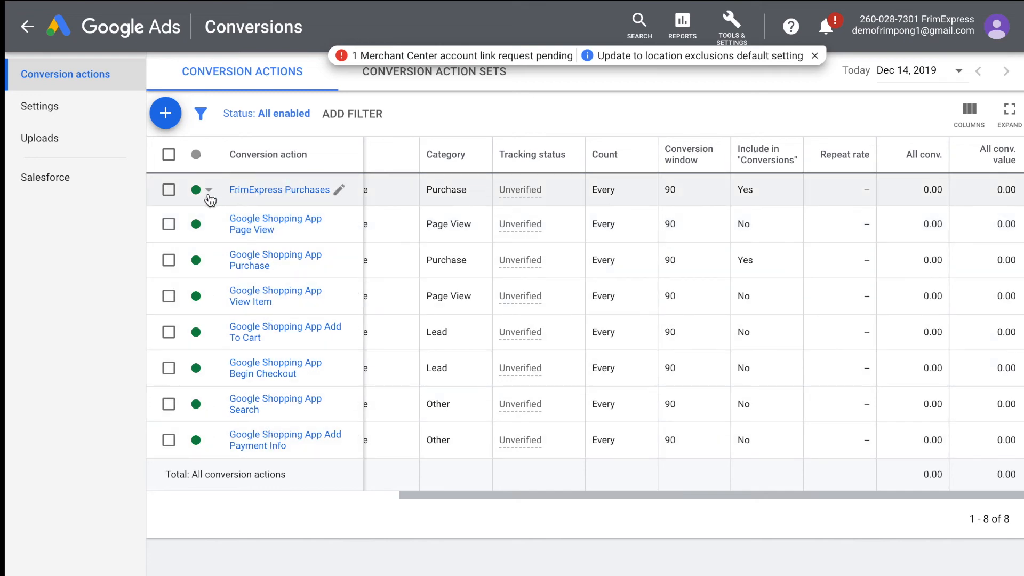
mouse_move(273, 194)
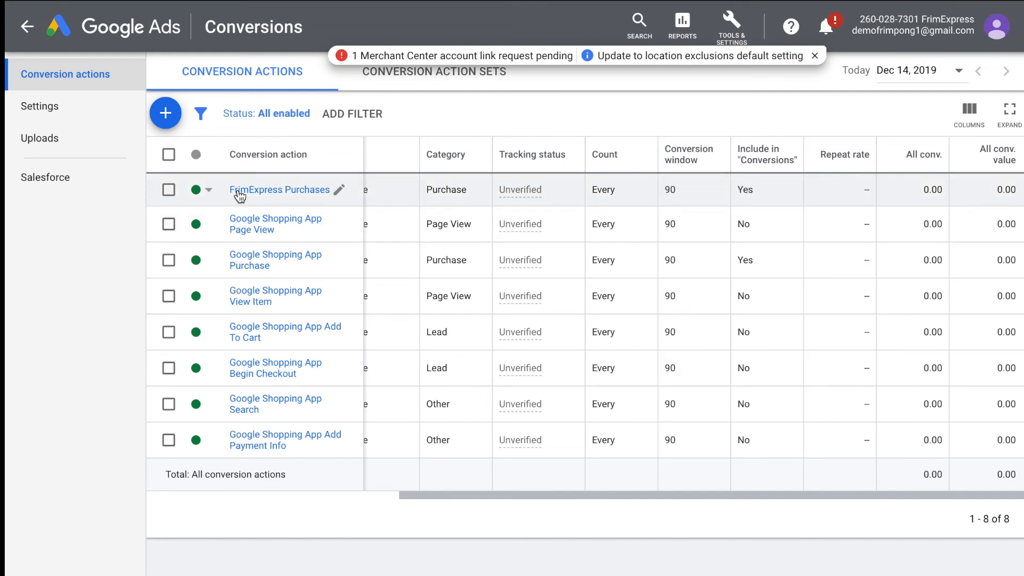
- Uncheck Include in 'Conversions' for FrimExpress Purchases and save the setting
left_click(280, 189)
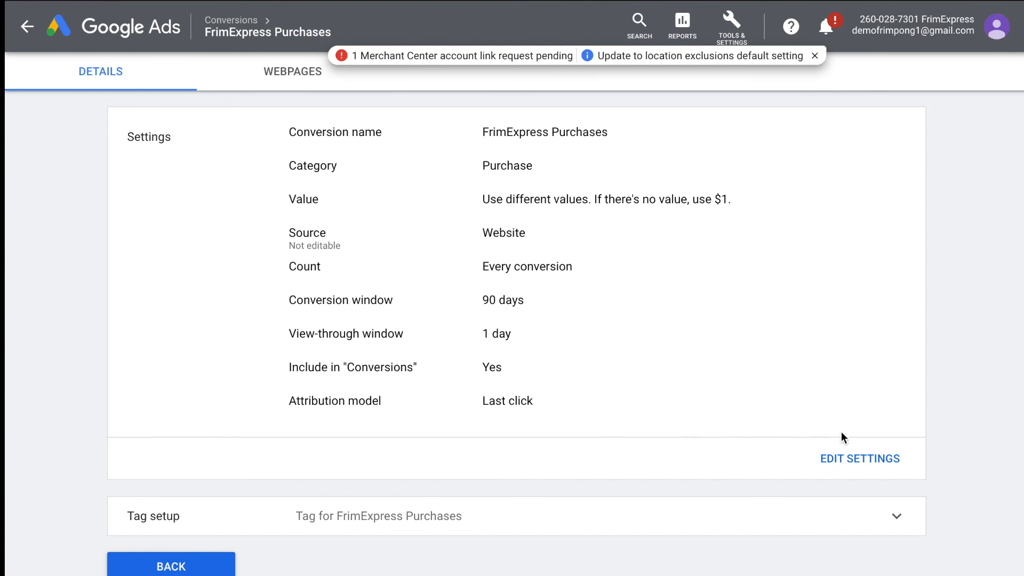
left_click(859, 458)
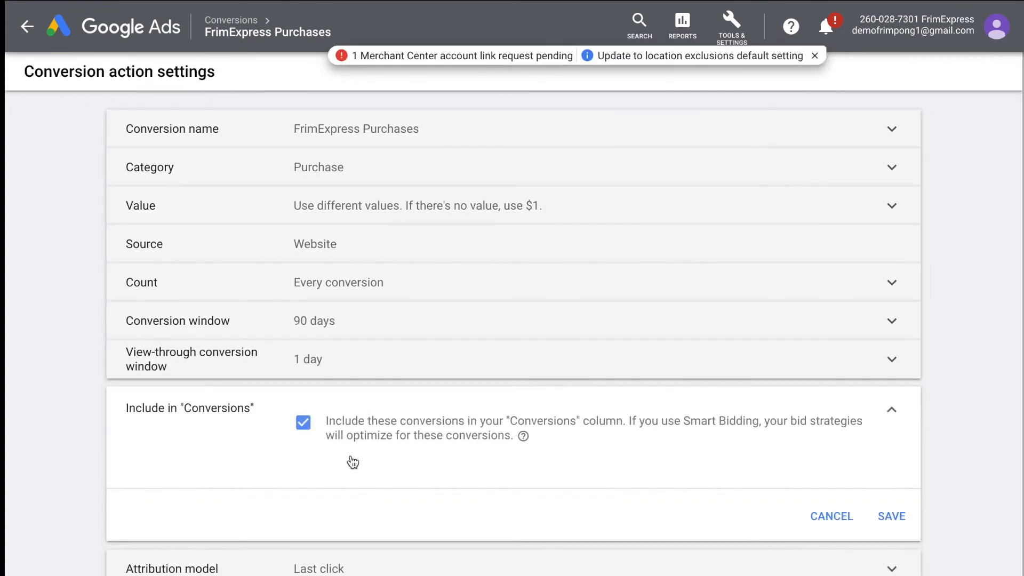
left_click(303, 421)
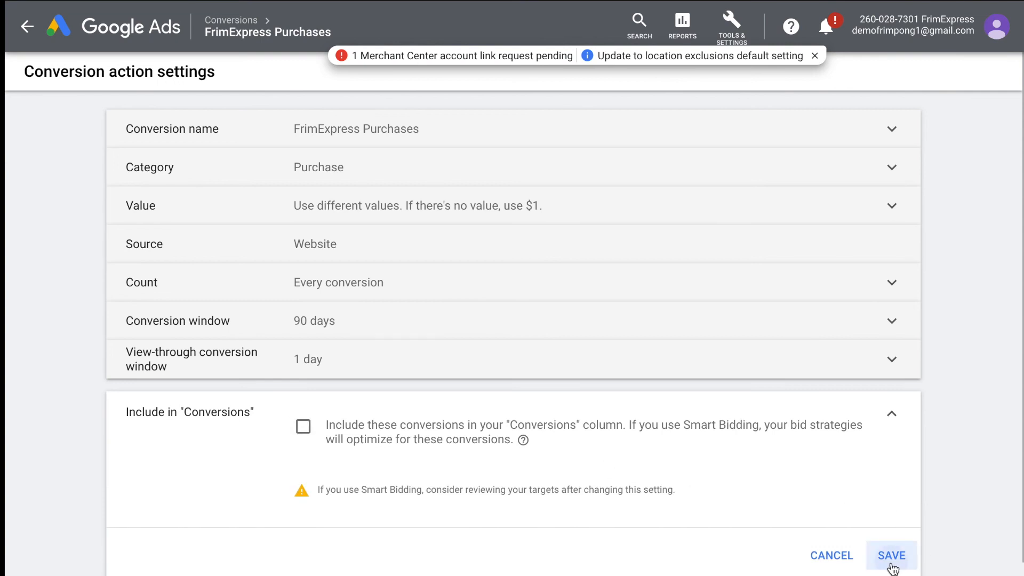
left_click(889, 555)
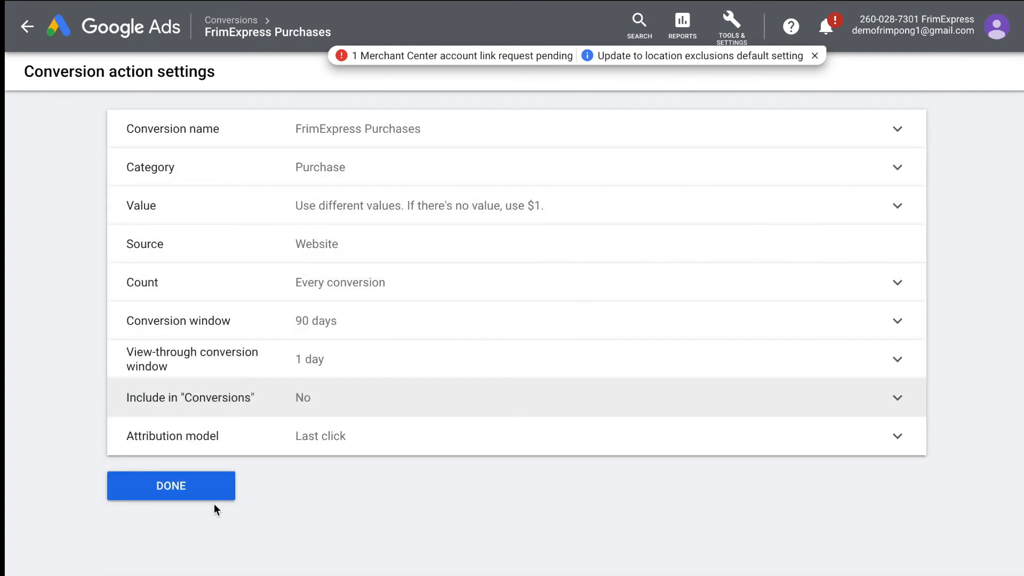
left_click(170, 485)
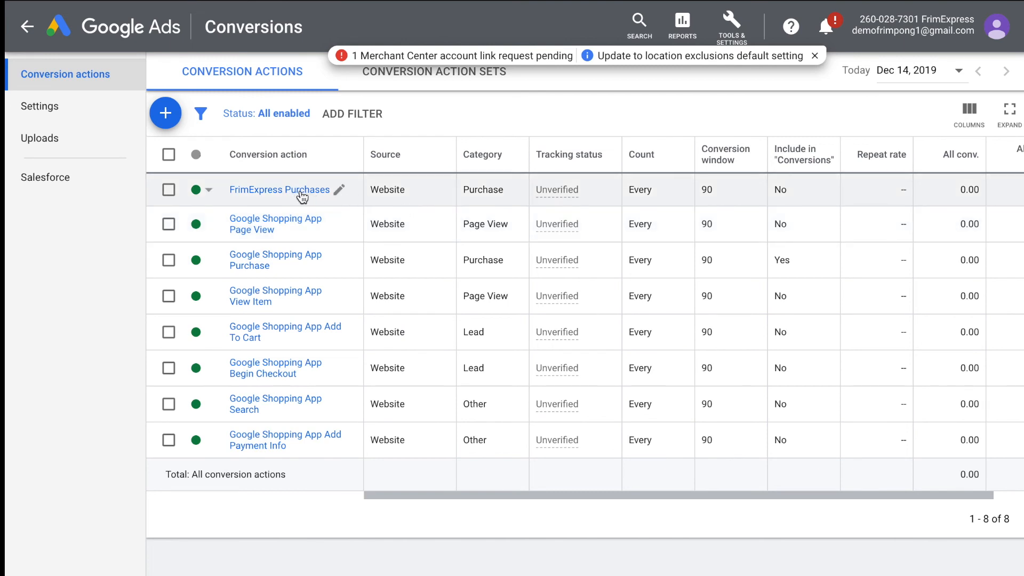
mouse_move(519, 203)
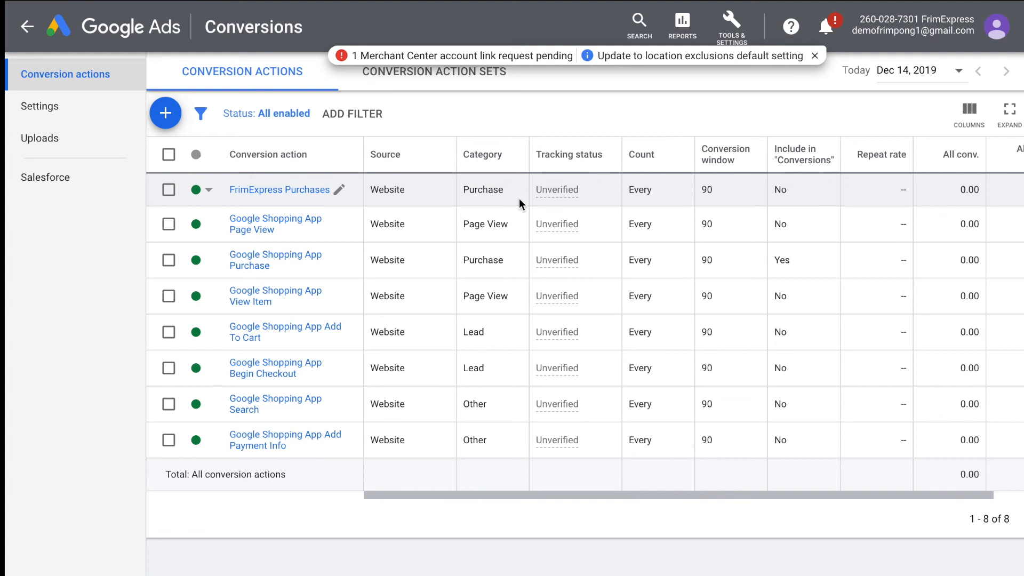
mouse_move(425, 210)
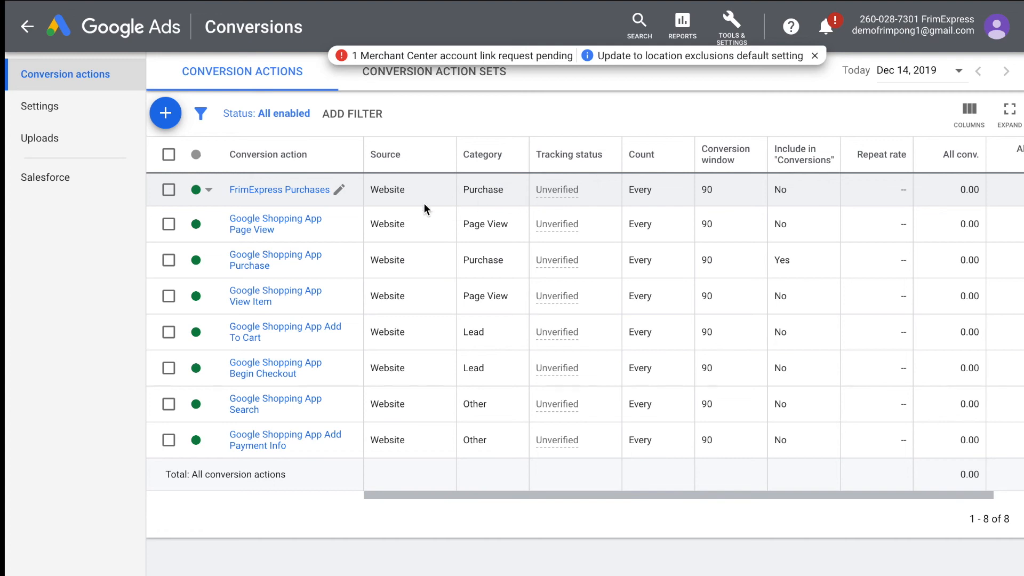
mouse_move(307, 197)
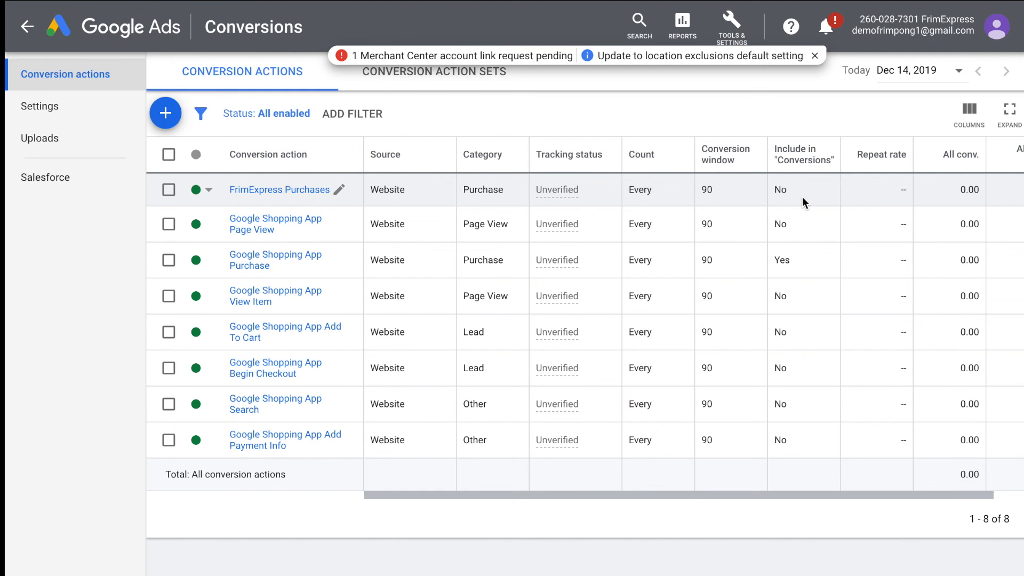
mouse_move(284, 260)
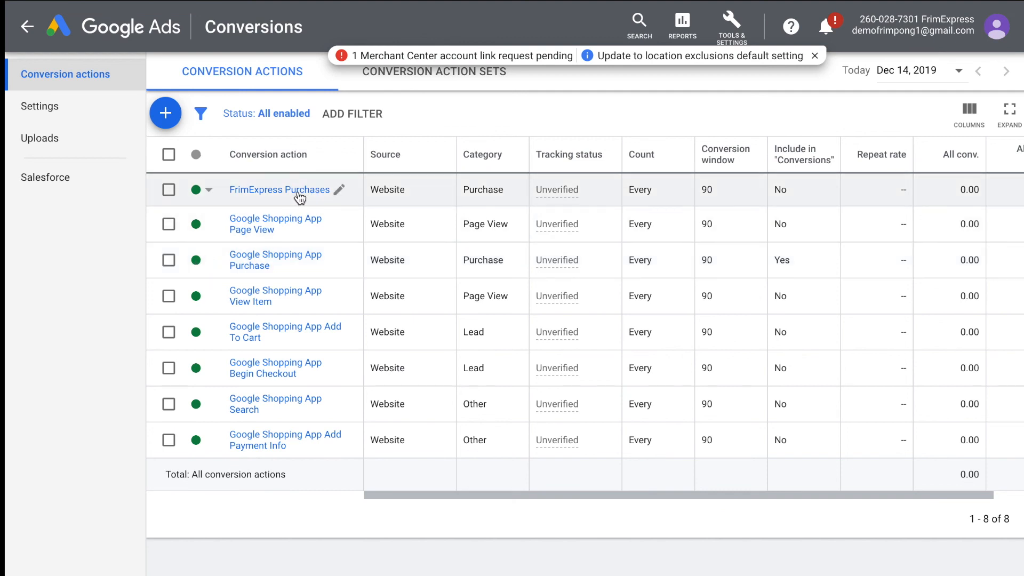
mouse_move(791, 199)
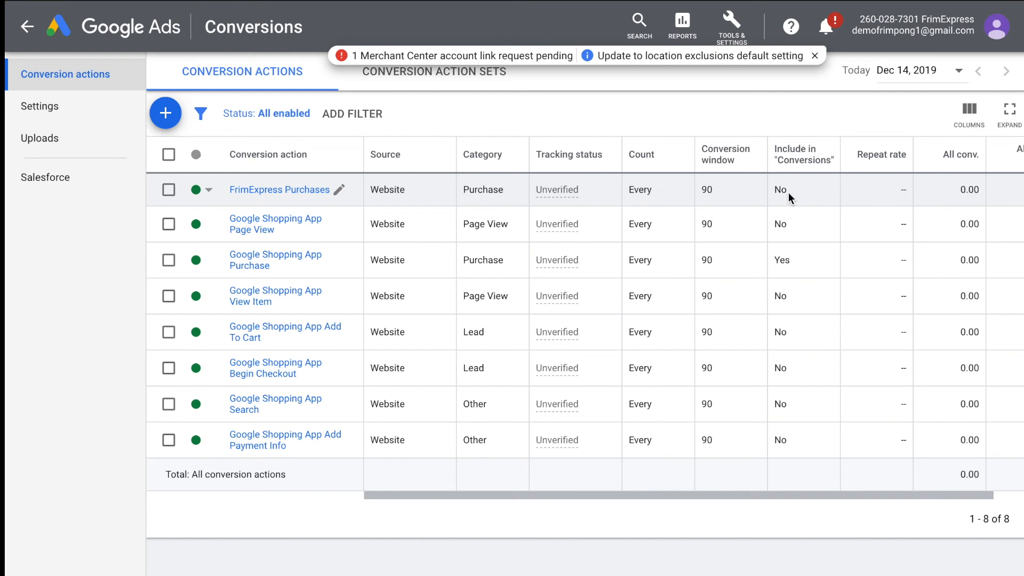
mouse_move(335, 191)
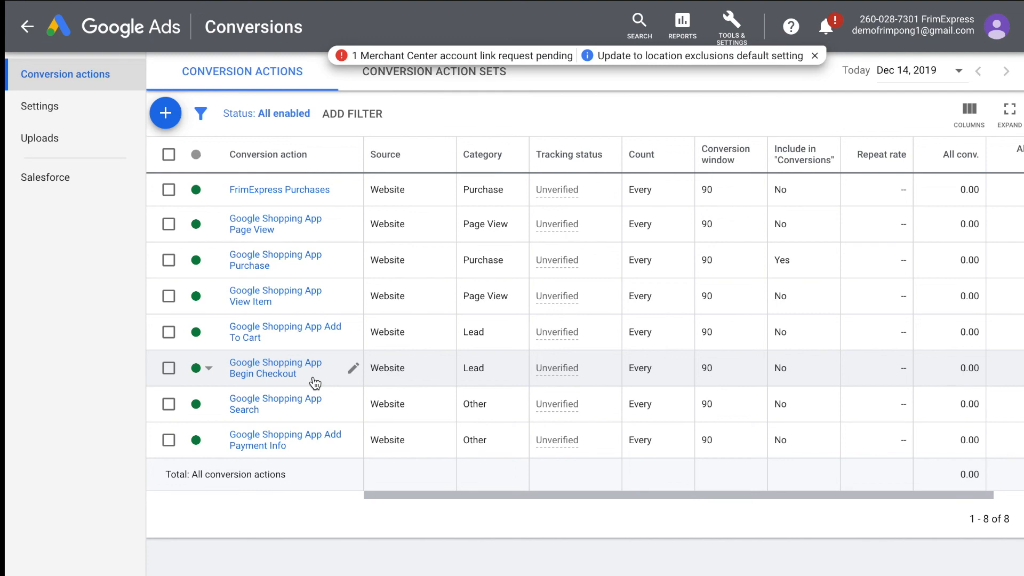
mouse_move(718, 8)
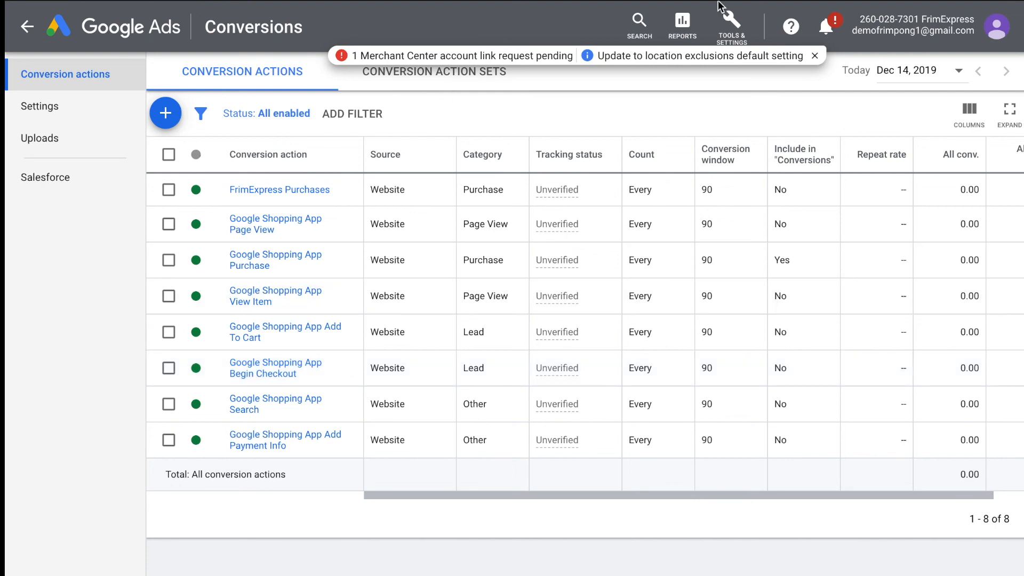